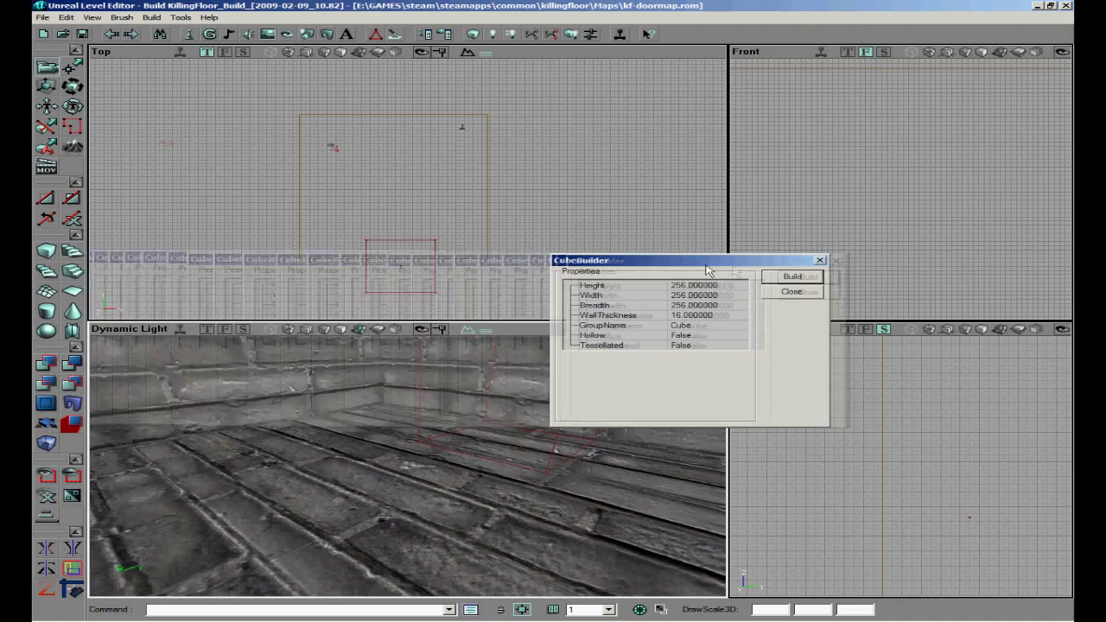
# Build the cube brush as a 192-tall, 128-wide thin slab and dismiss the builder.
pyautogui.write('192')
pyautogui.write('8')
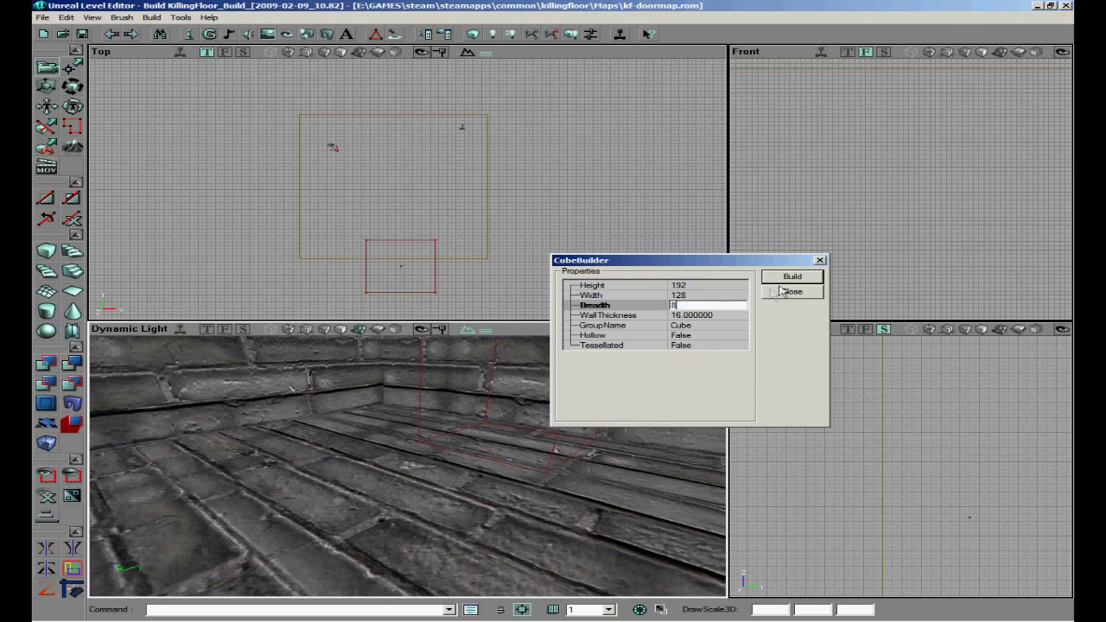
pyautogui.click(791, 276)
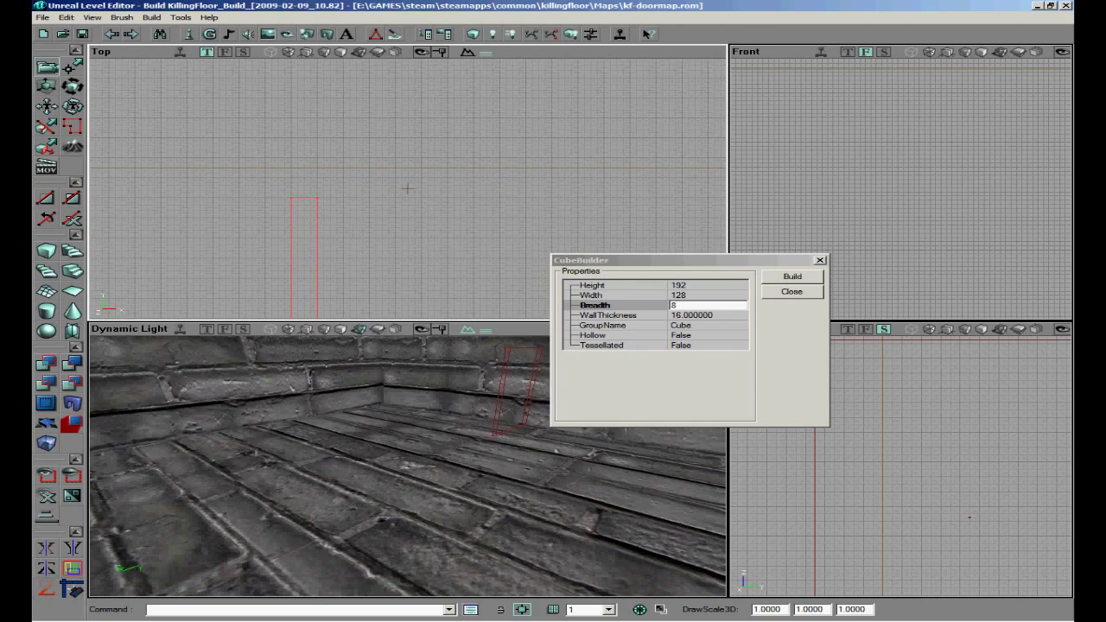
pyautogui.click(791, 290)
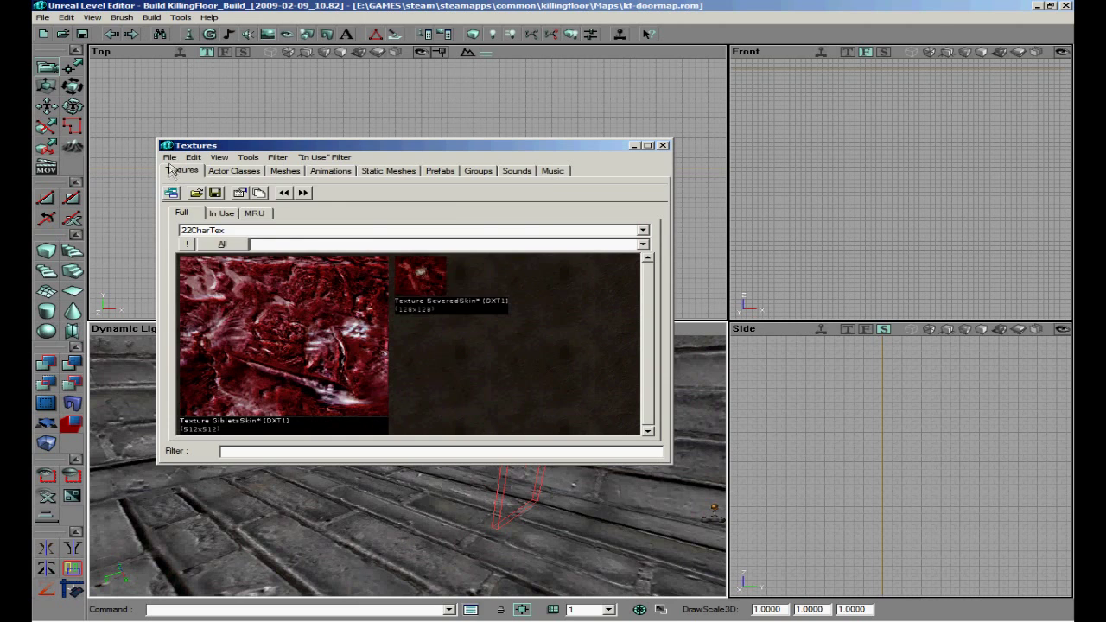
# Show the KillingFloorOfficeTextures package filtered by 'door'.
pyautogui.click(195, 194)
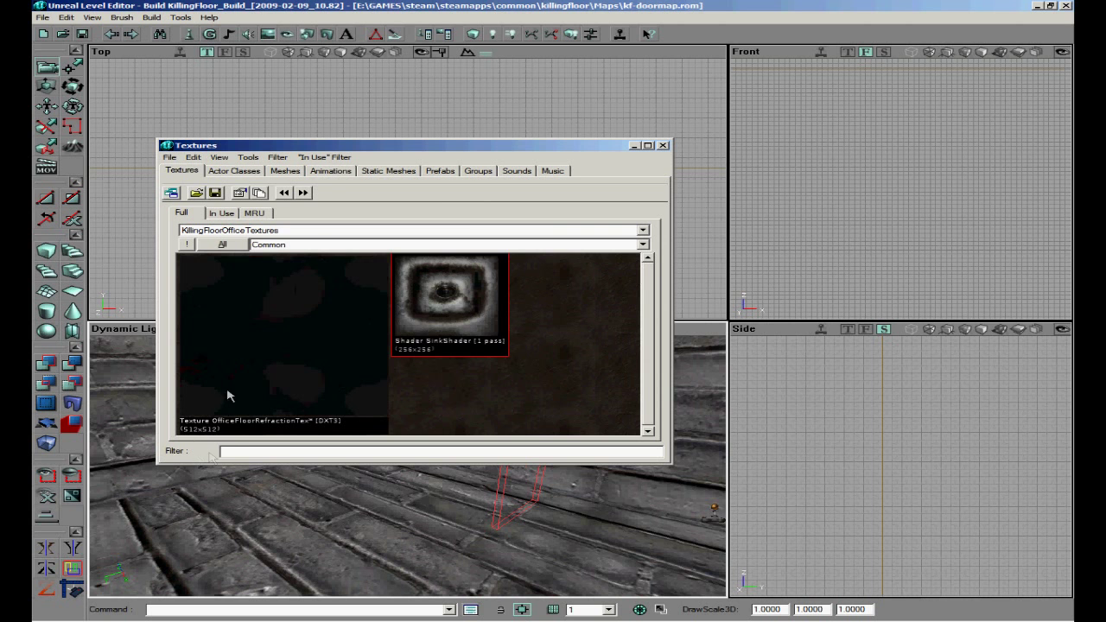
pyautogui.write('door')
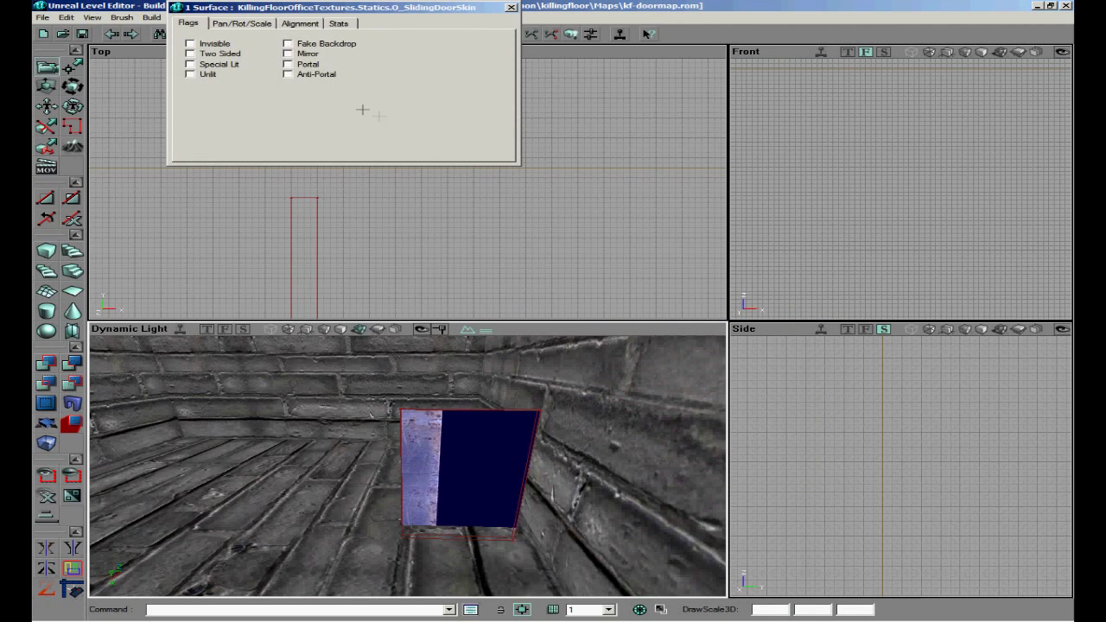
# Add the brush to the room so it can wear the sliding door texture.
pyautogui.click(242, 22)
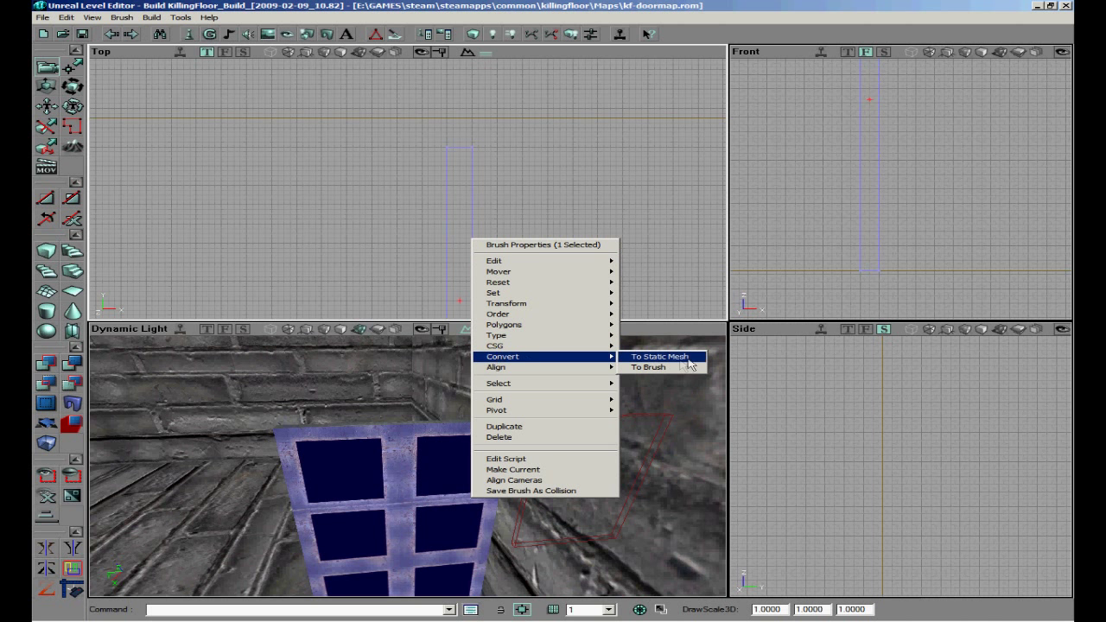
# Convert the door brush to a static mesh named door in package myLevel, group test.
pyautogui.click(658, 356)
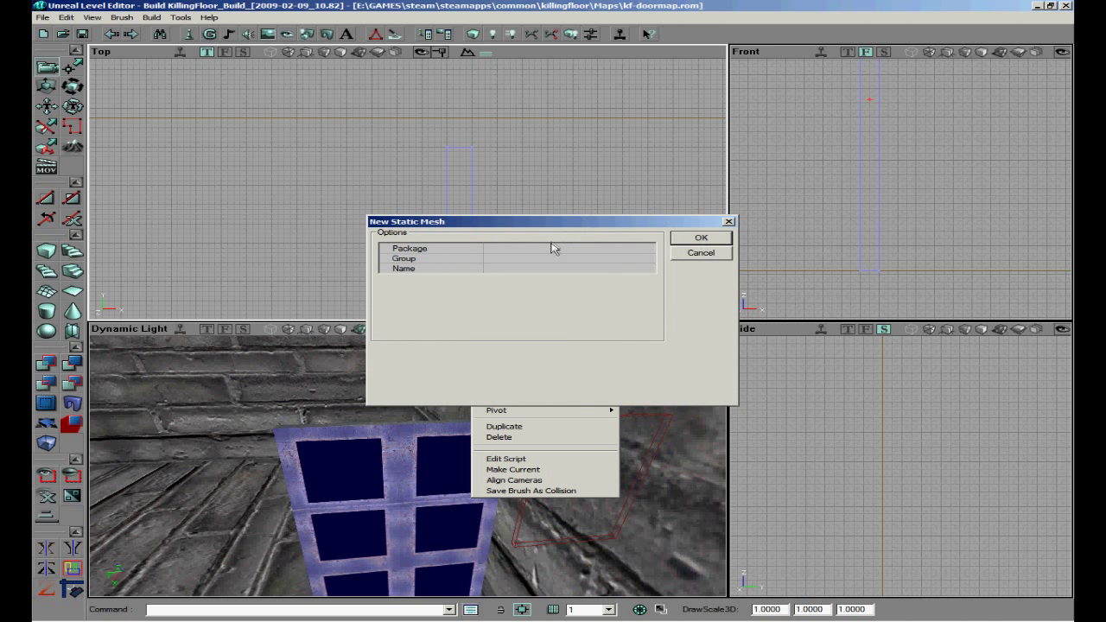
pyautogui.write('myLevel')
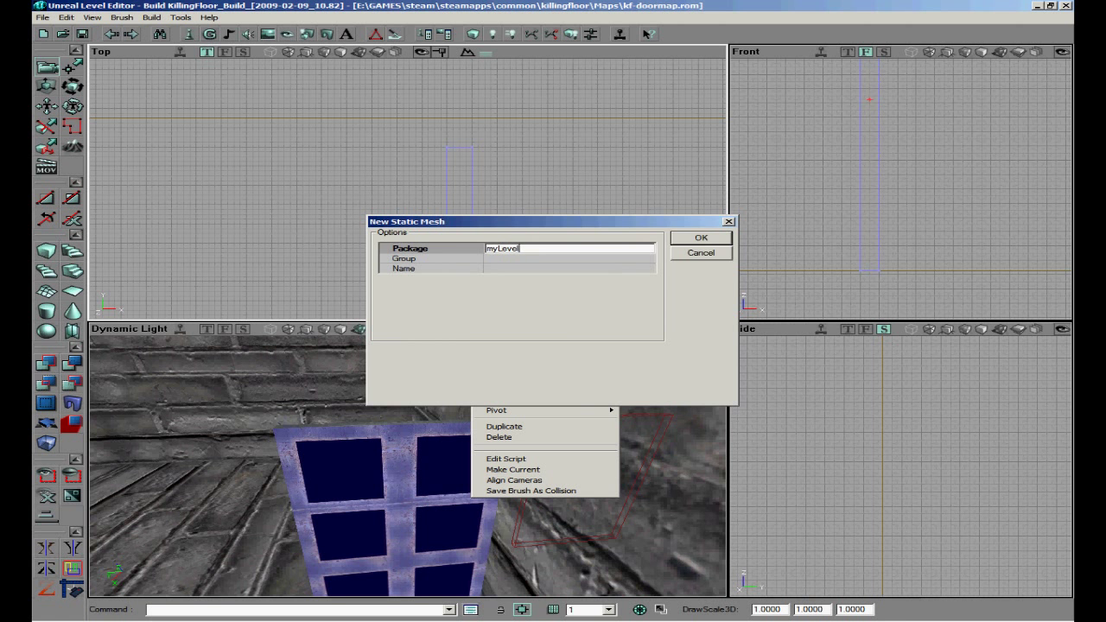
pyautogui.write('tes')
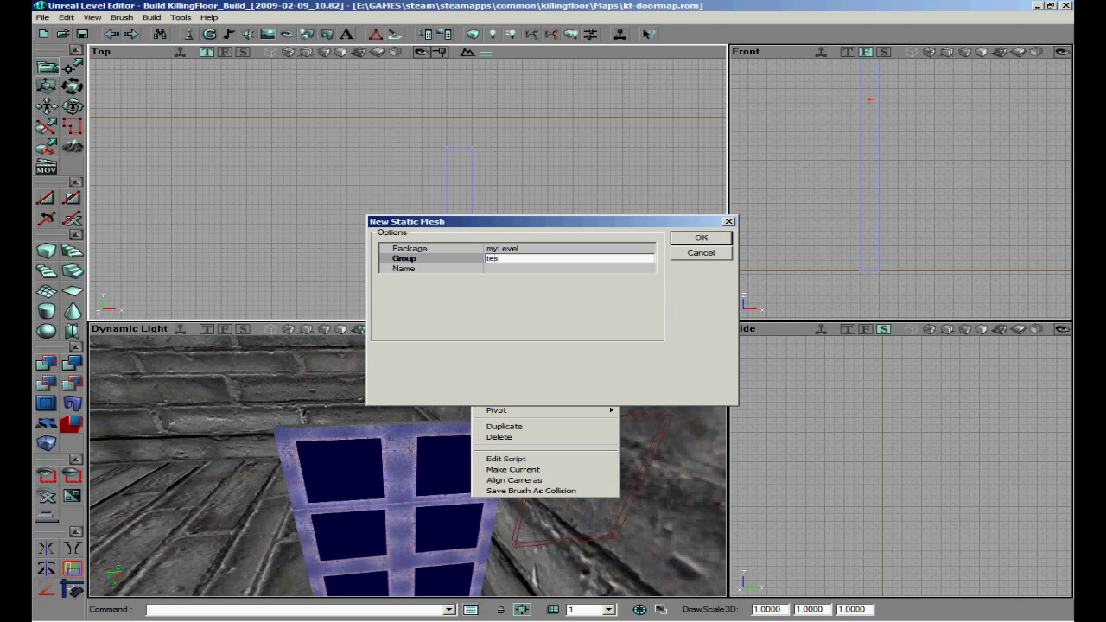
pyautogui.write('door')
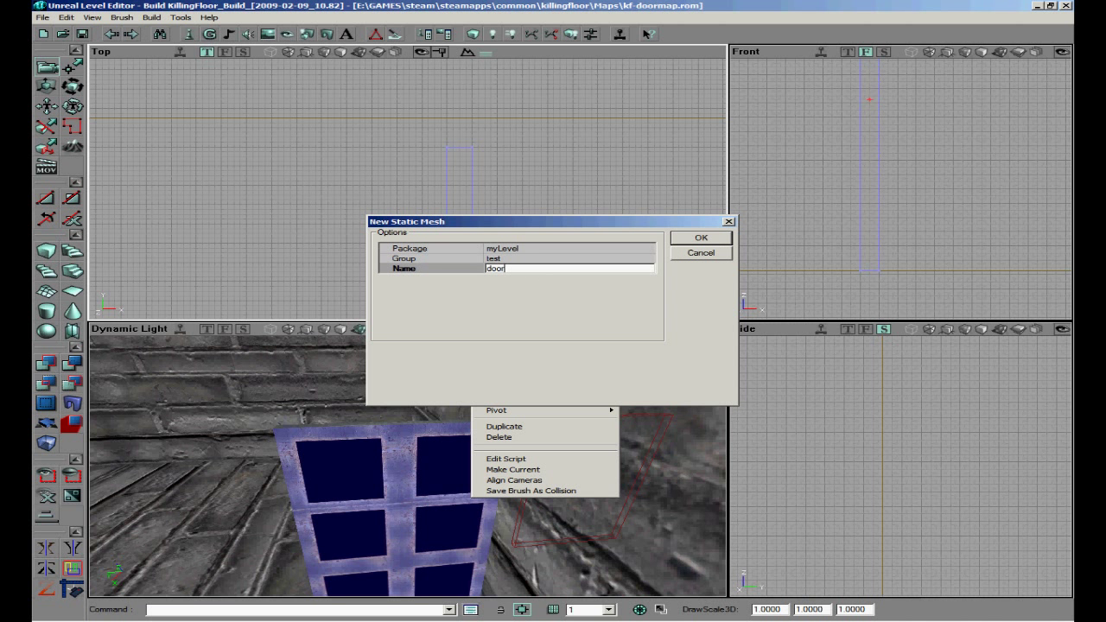
pyautogui.click(701, 239)
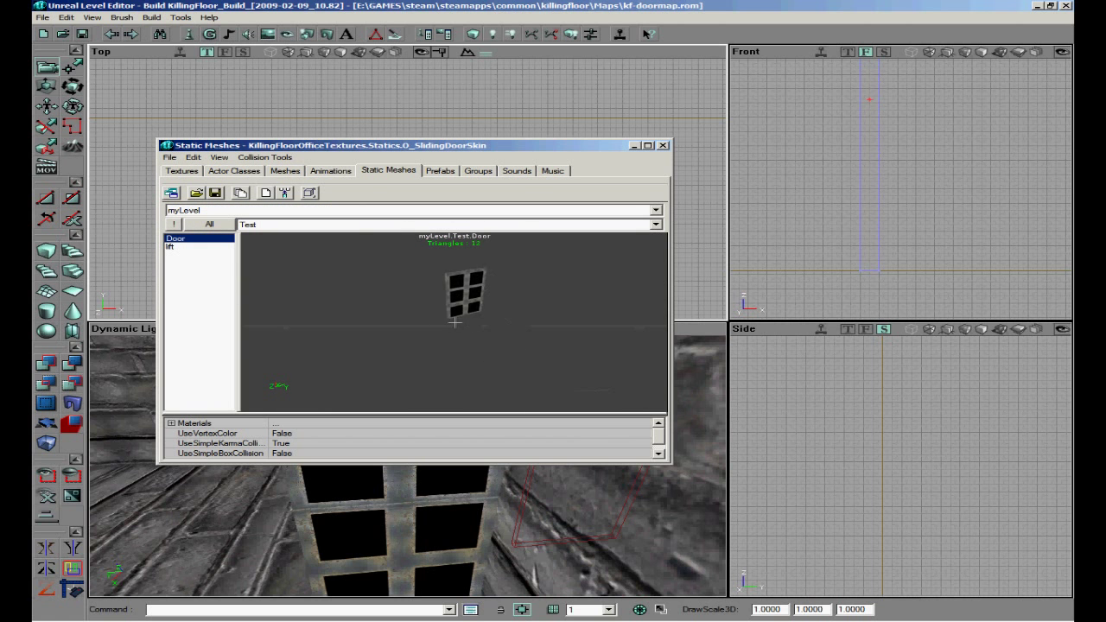
# Select myLevel.Test.Door as the current static mesh.
pyautogui.click(663, 145)
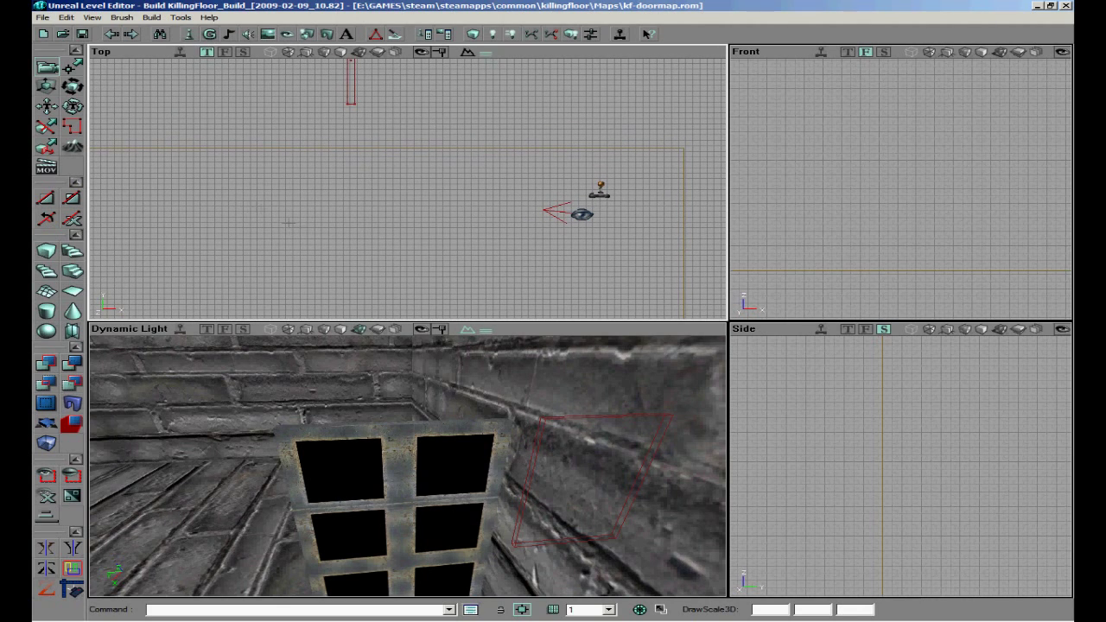
pyautogui.moveTo(135, 66)
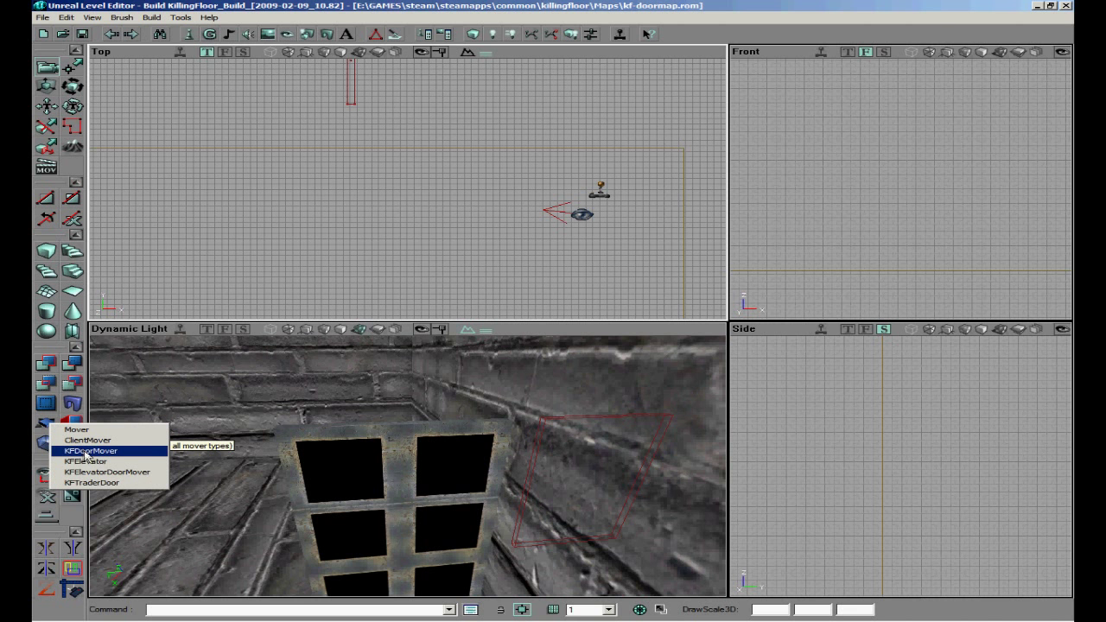
# Add the door mesh as a KFDoorMover and drag it into place in the room.
pyautogui.click(90, 451)
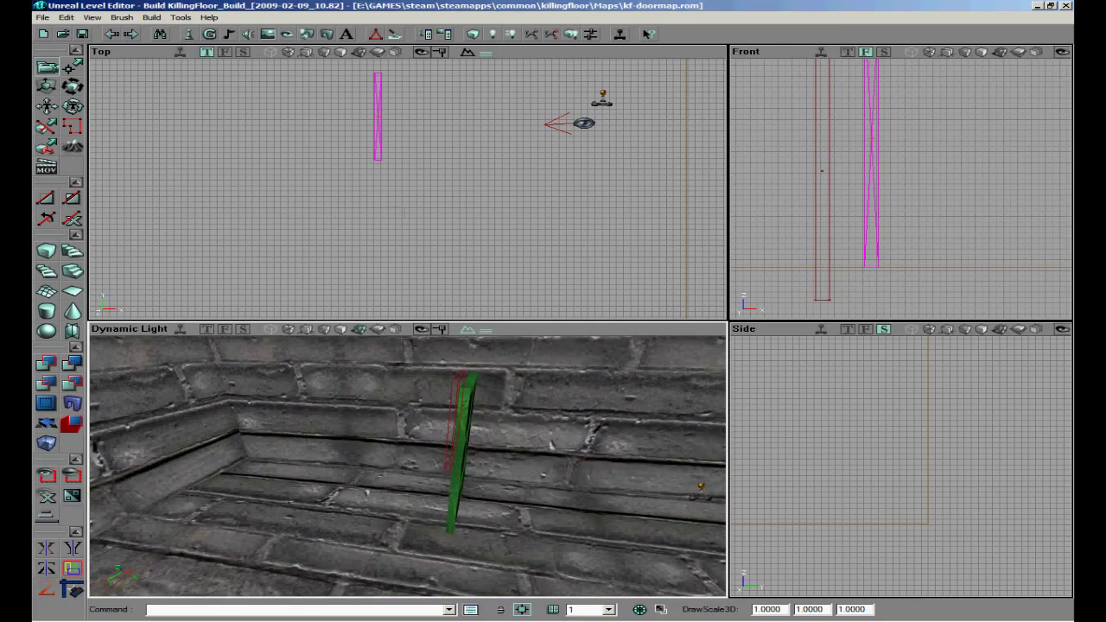
pyautogui.moveTo(377, 112); pyautogui.dragTo(361, 138)
pyautogui.write('4')
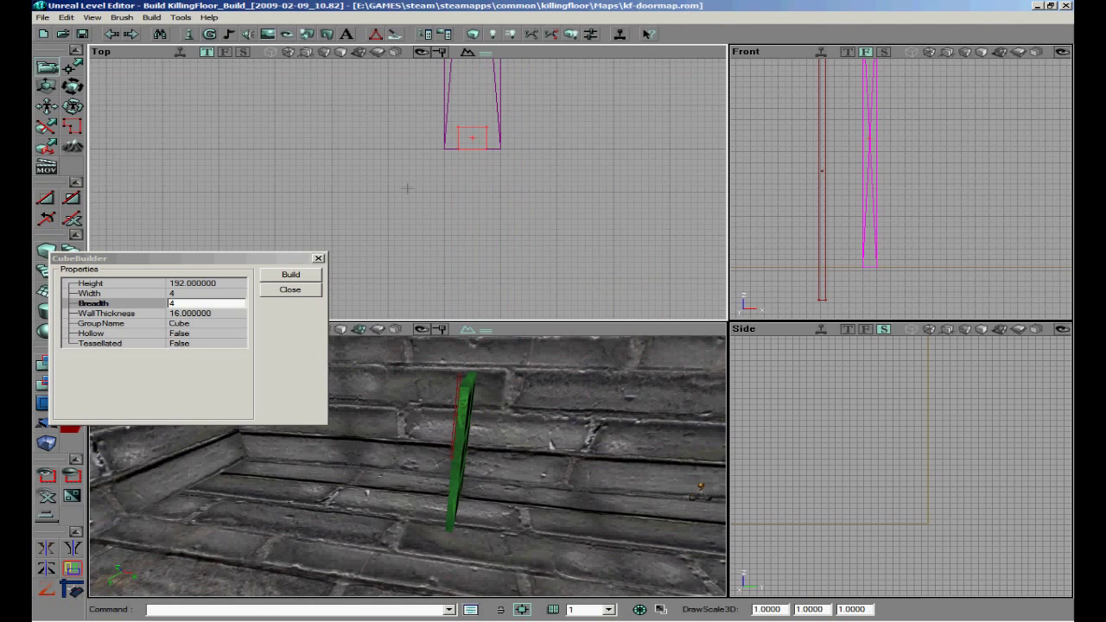
# Set the mover's key 1 open position, then return it to key 0 (Base).
pyautogui.rightClick(408, 162)
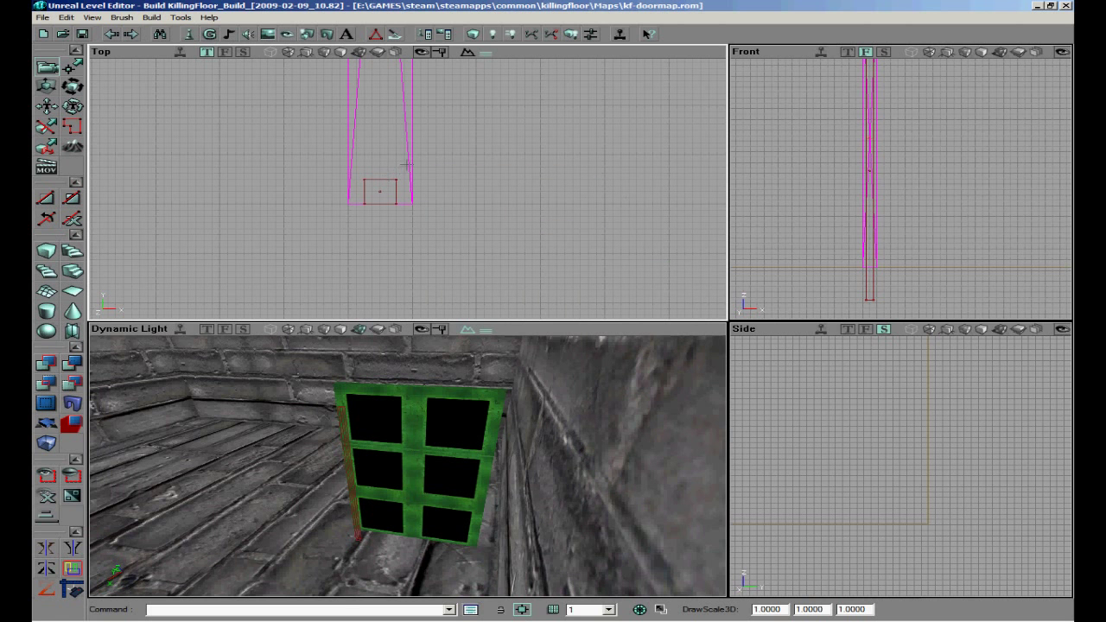
pyautogui.rightClick(380, 190)
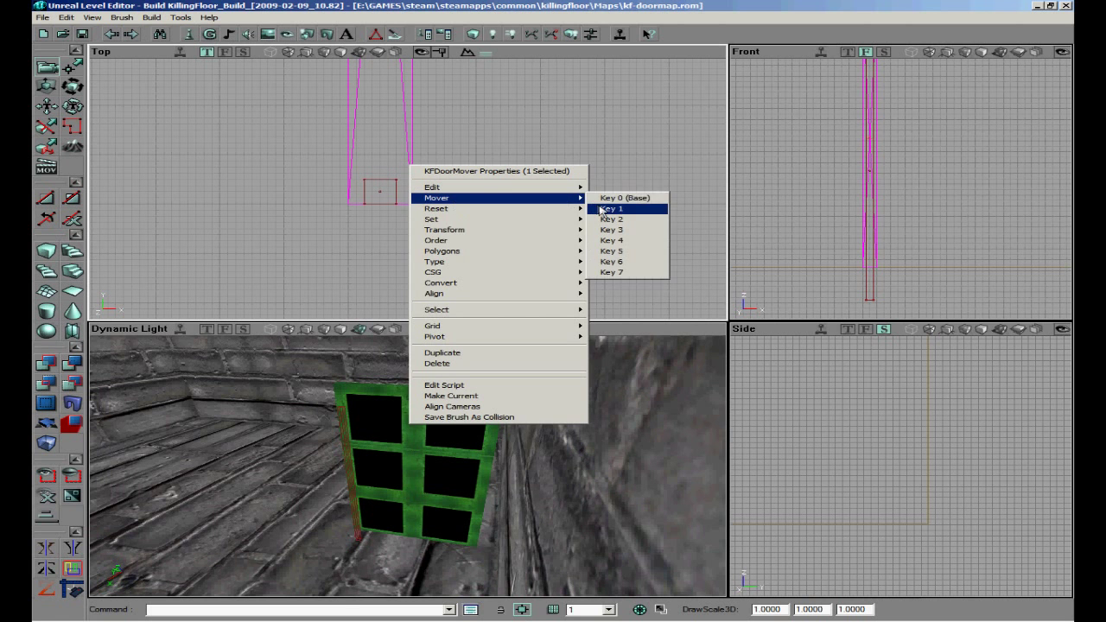
pyautogui.click(611, 208)
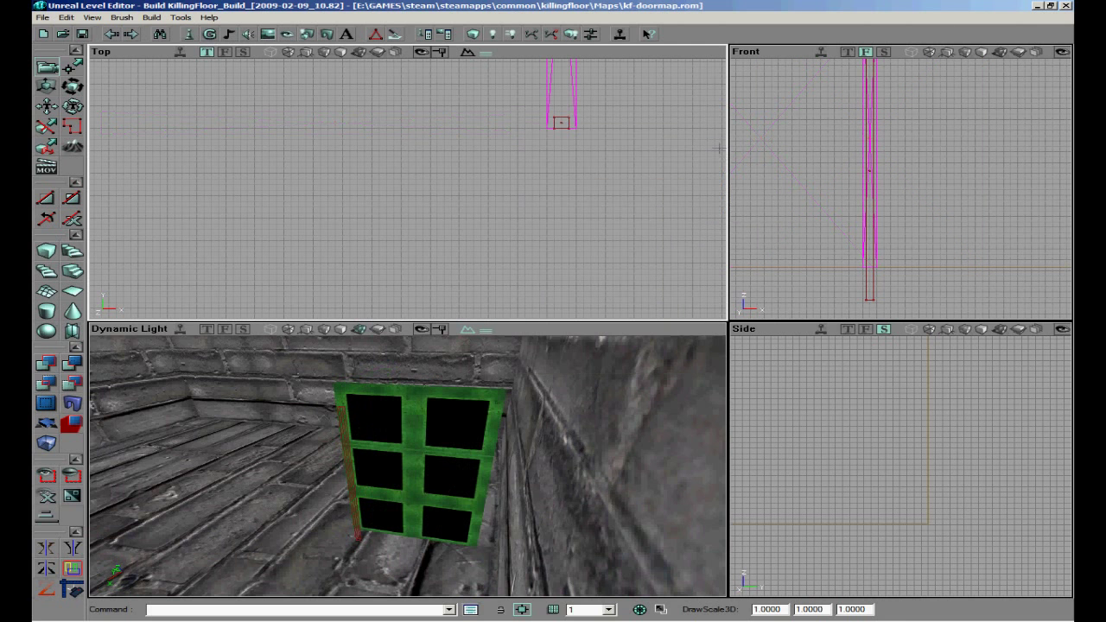
pyautogui.rightClick(561, 121)
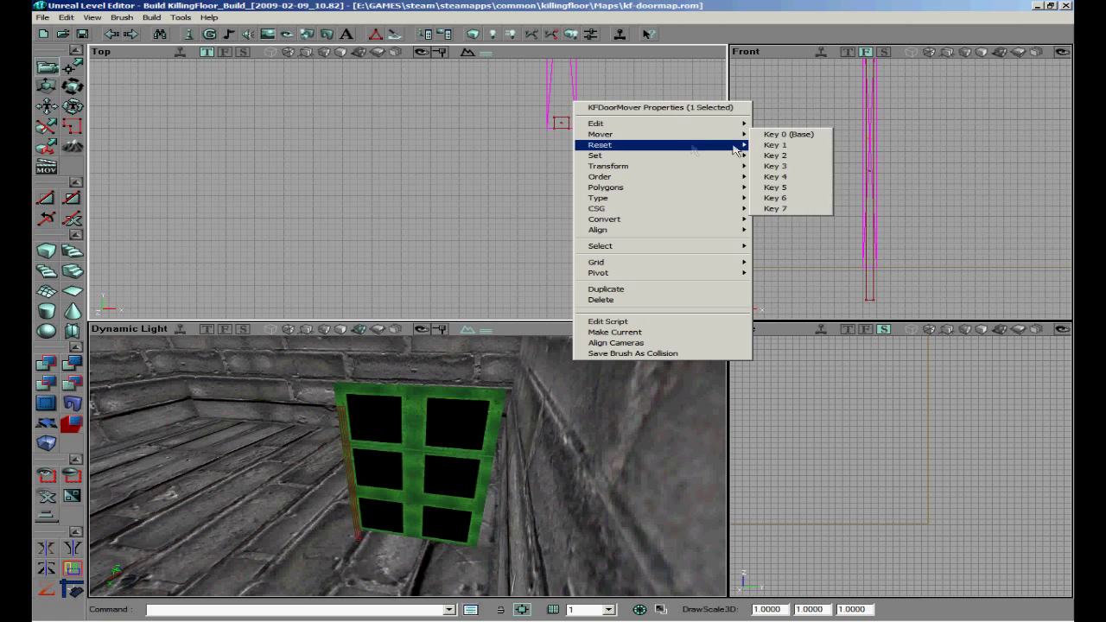
pyautogui.click(774, 133)
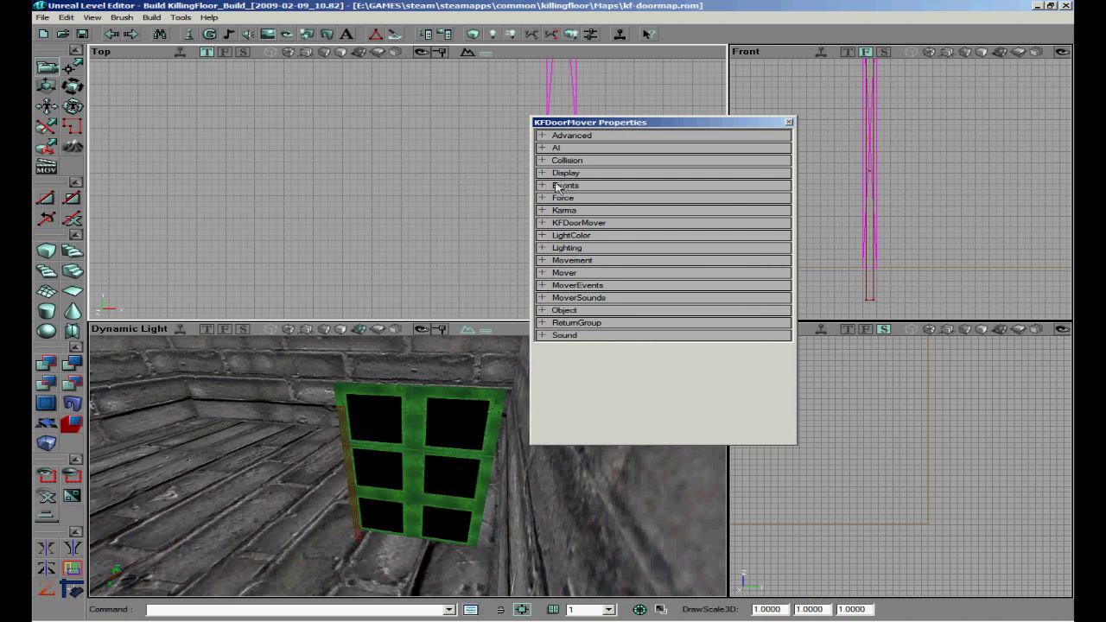
# Review the mover's Events, then pick KFUseTrigger from Triggers > UseTrigger in Actor Classes.
pyautogui.click(565, 185)
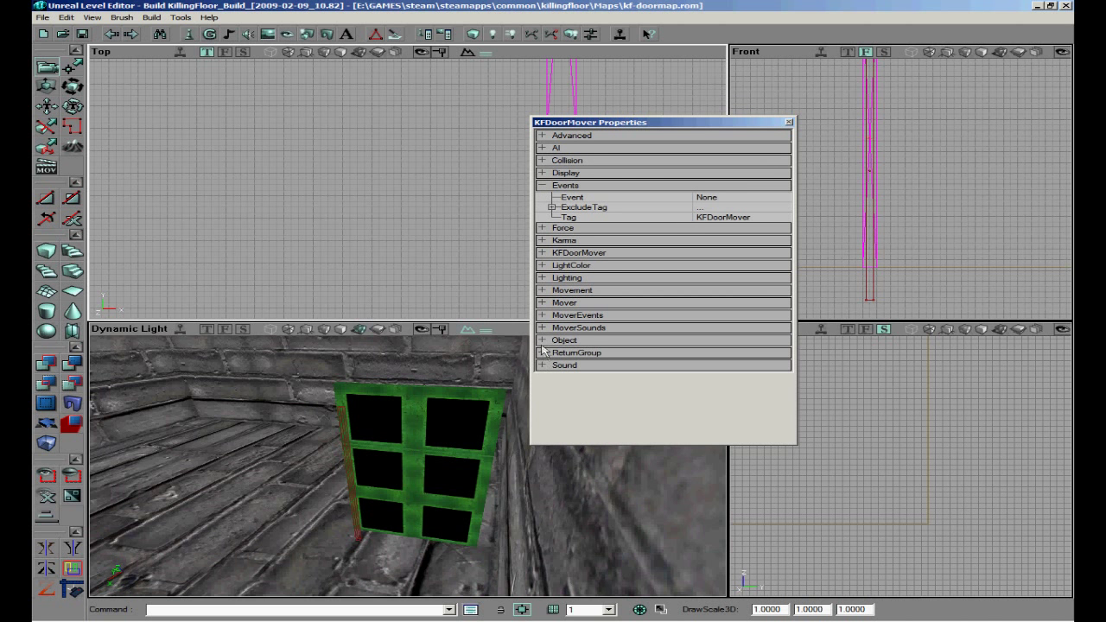
pyautogui.click(543, 339)
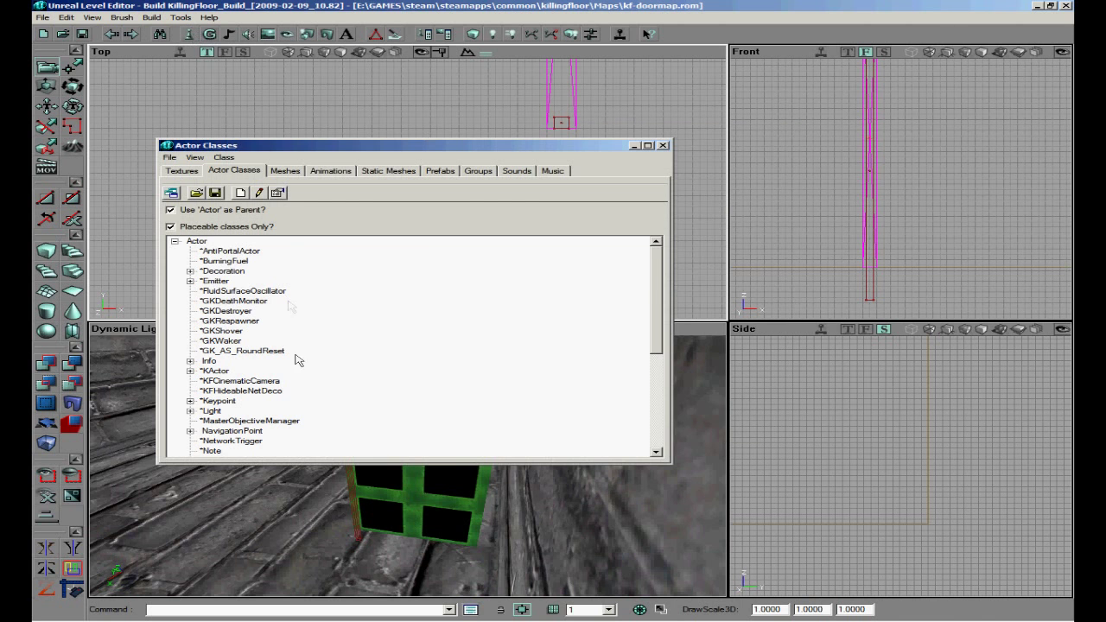
pyautogui.scroll(-3)
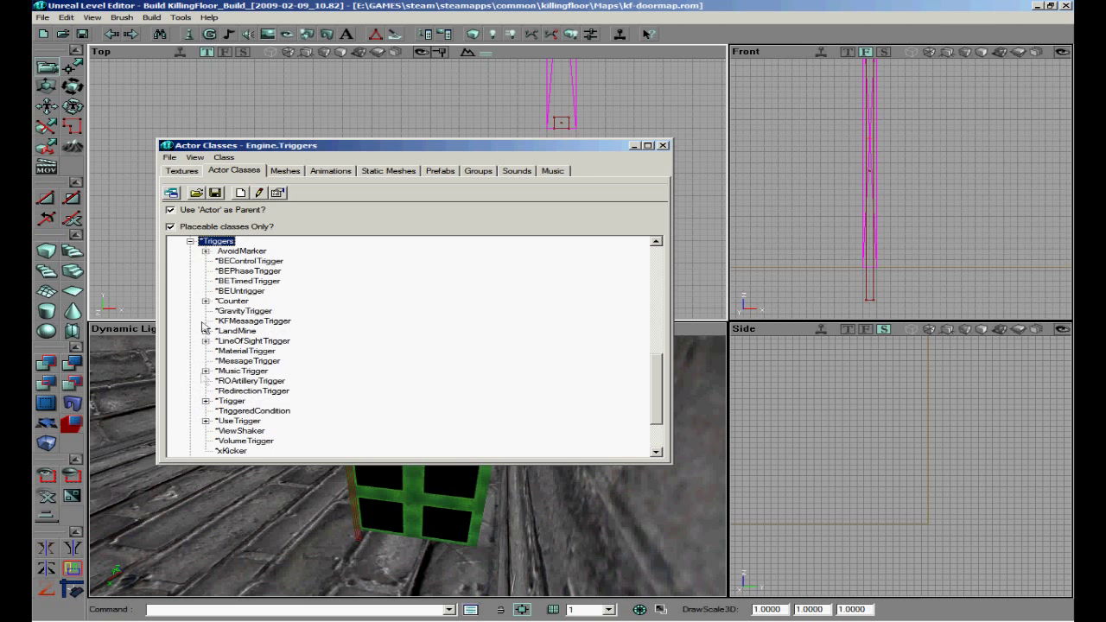
pyautogui.click(207, 422)
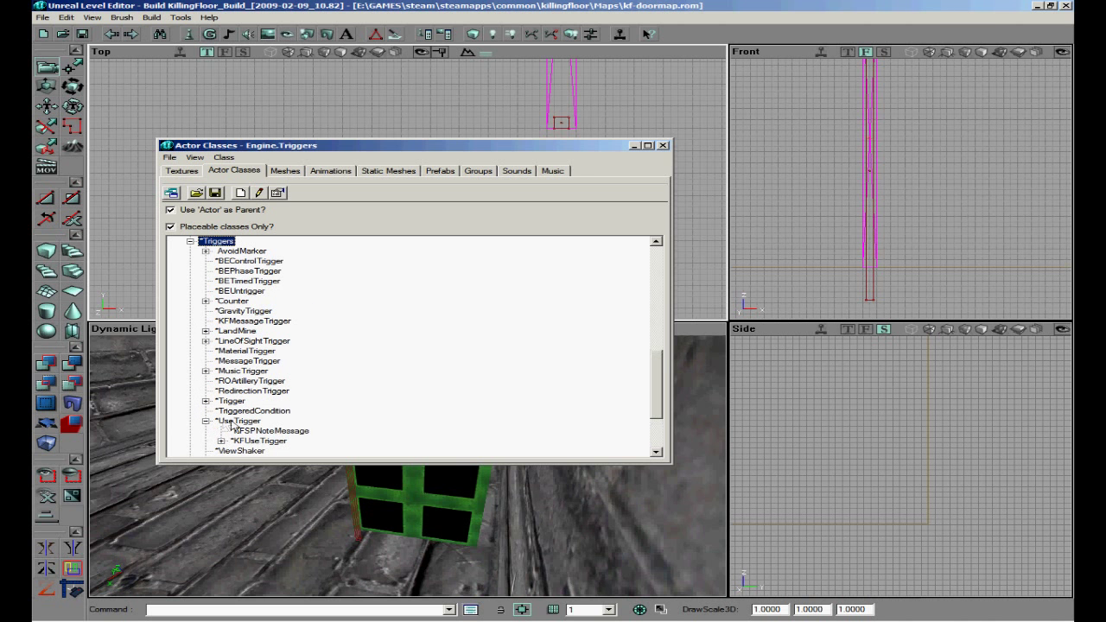
pyautogui.click(229, 441)
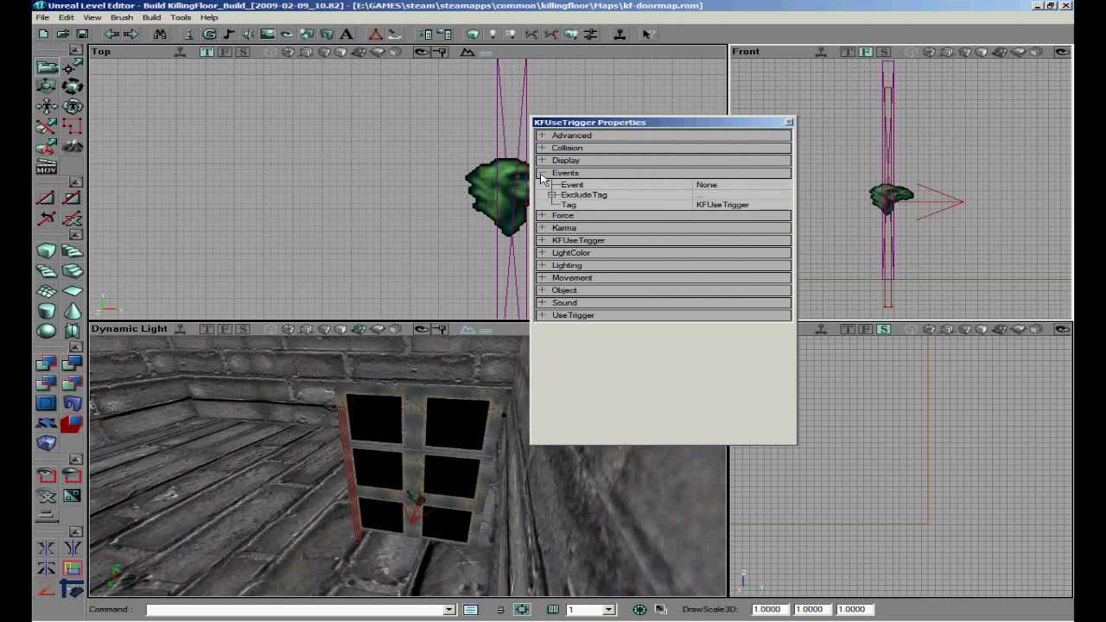
# Set the KFUseTrigger's Event to door and the door mover's Tag to door.
pyautogui.click(740, 183)
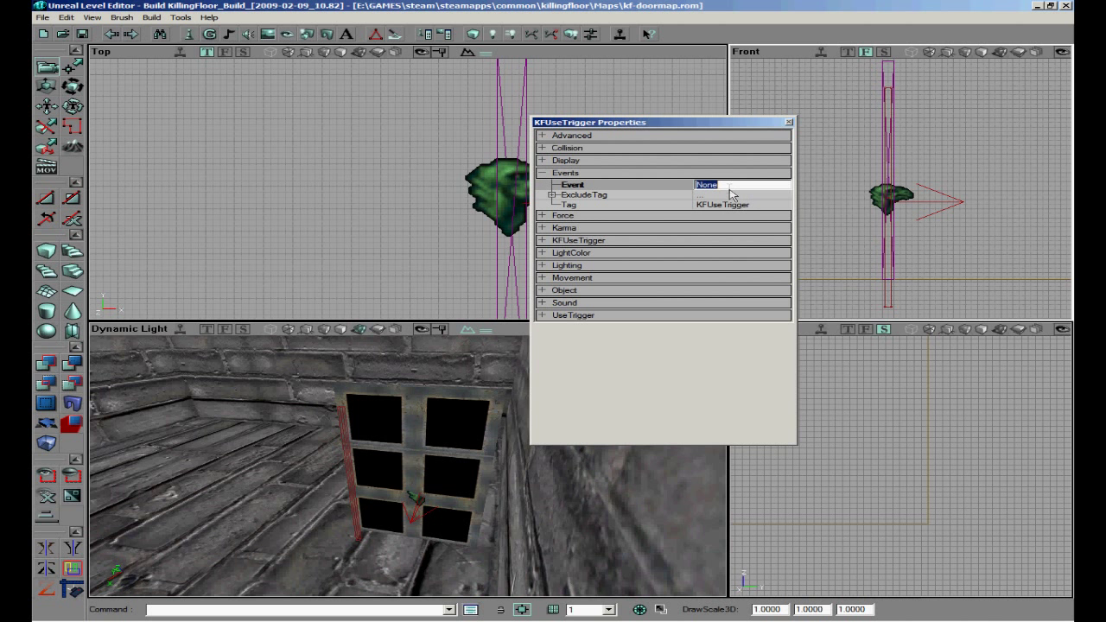
pyautogui.write('aape')
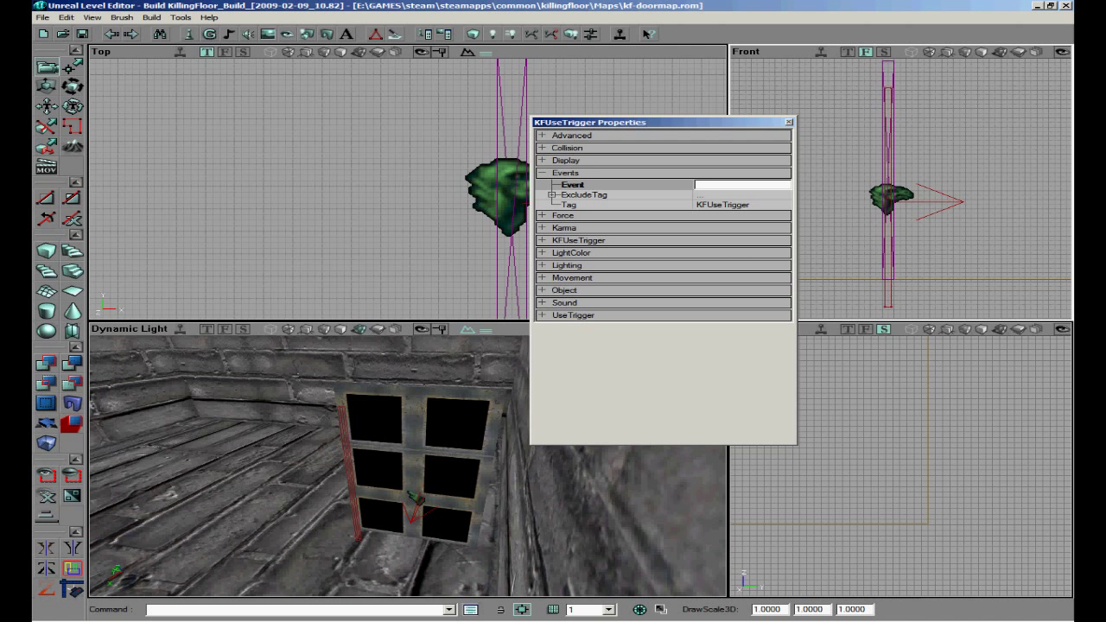
pyautogui.write('door')
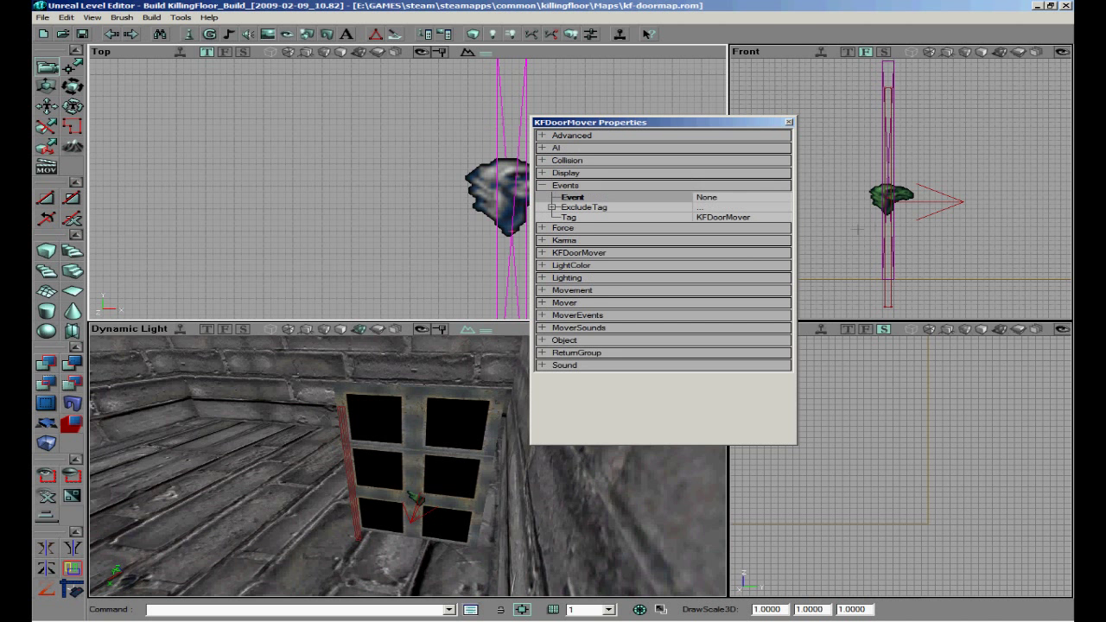
pyautogui.write('door')
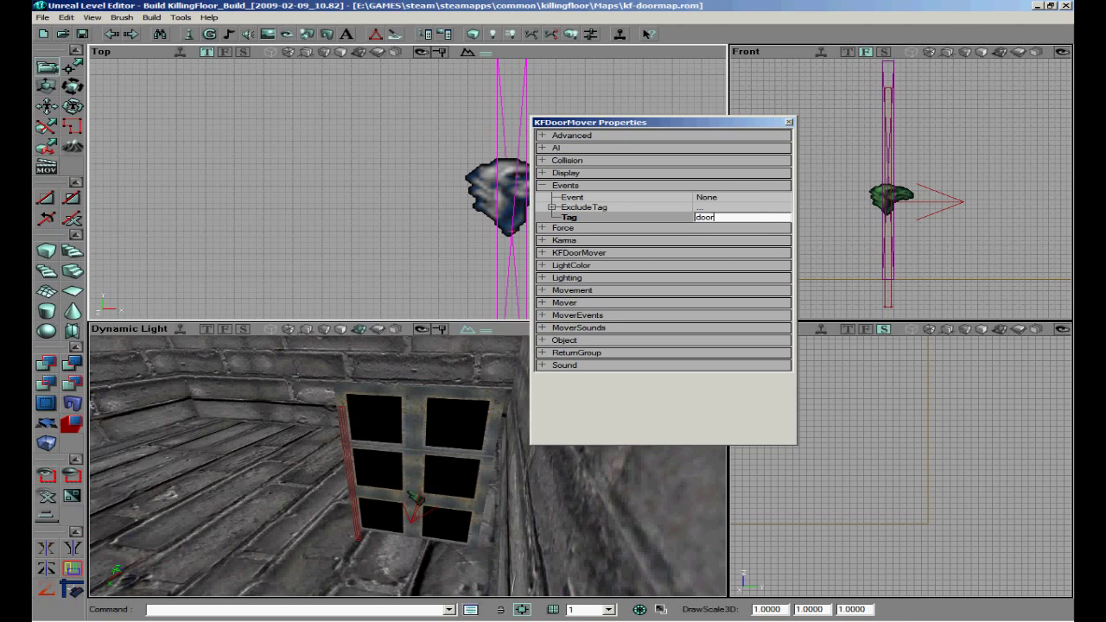
pyautogui.click(788, 121)
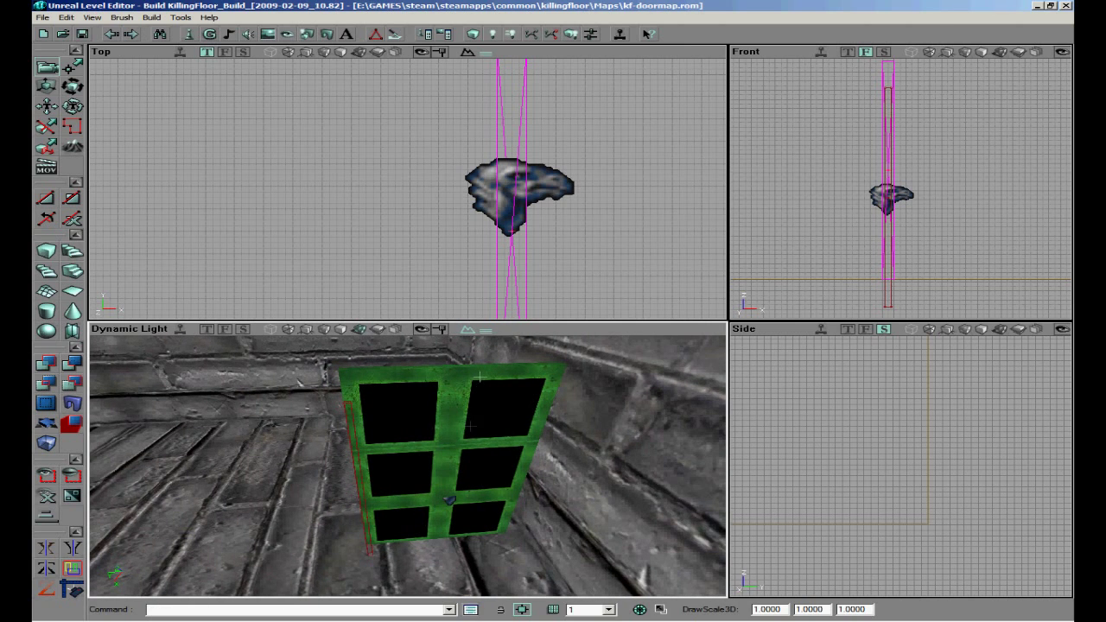
pyautogui.moveTo(522, 149)
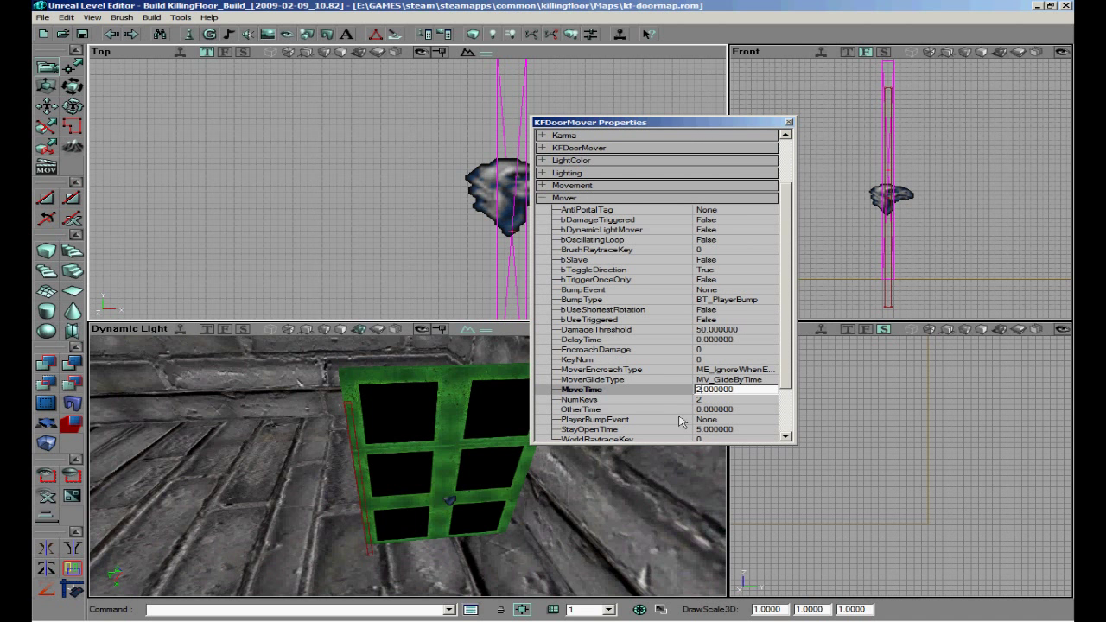
# Close the mover properties, play-test the map in Killing Floor and exit the game.
pyautogui.click(787, 121)
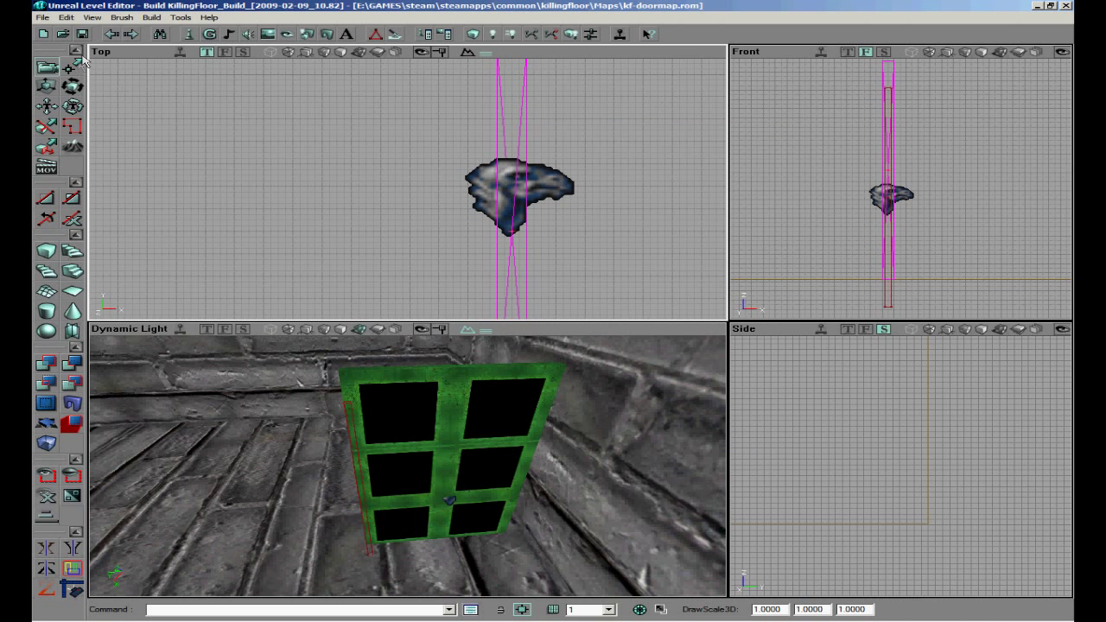
pyautogui.moveTo(140, 24)
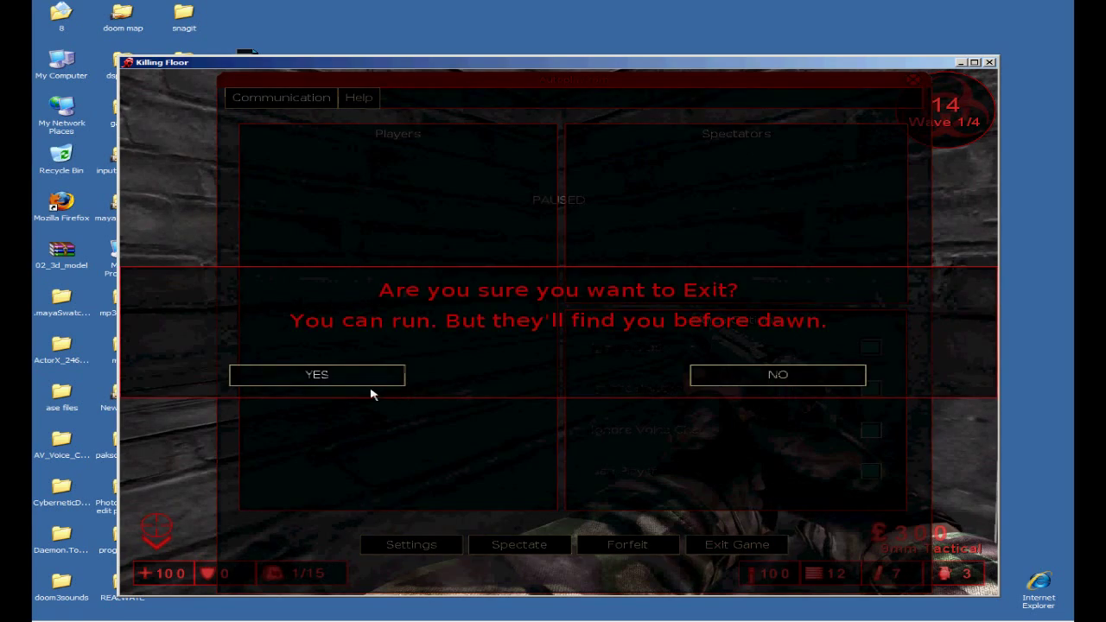
pyautogui.click(316, 373)
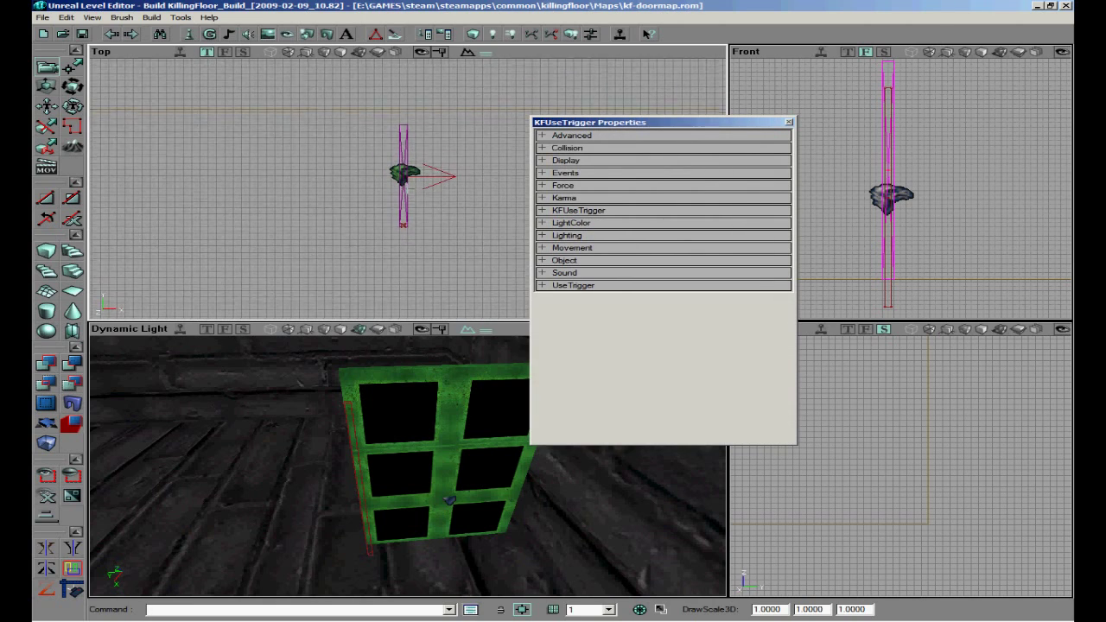
# Build a thin square floor brush and cover it with the checkered tile texture.
pyautogui.click(787, 121)
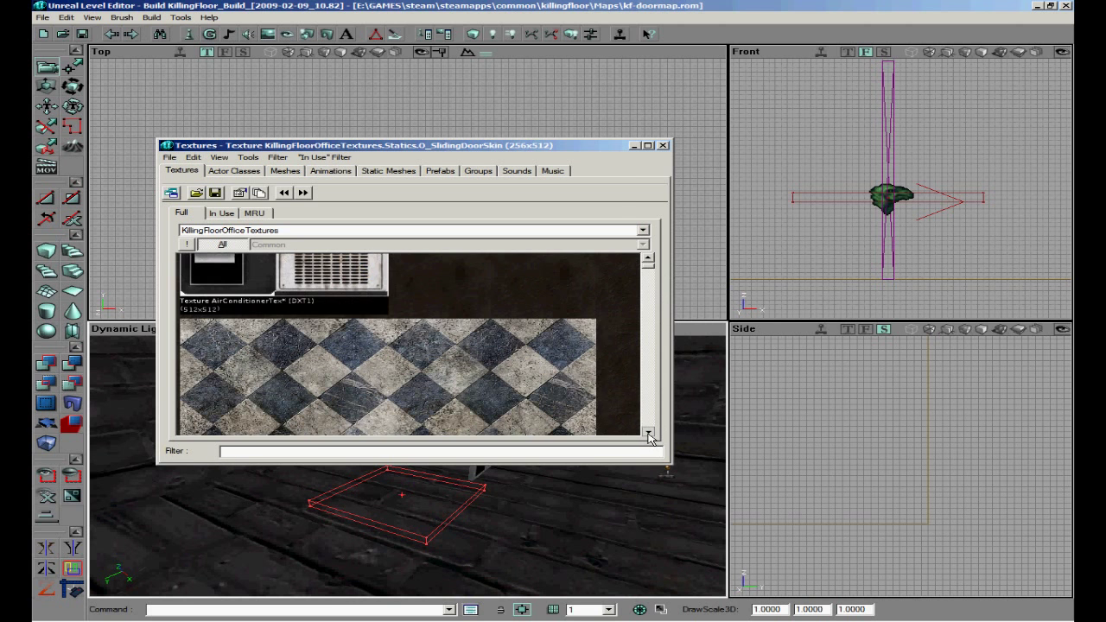
pyautogui.click(664, 145)
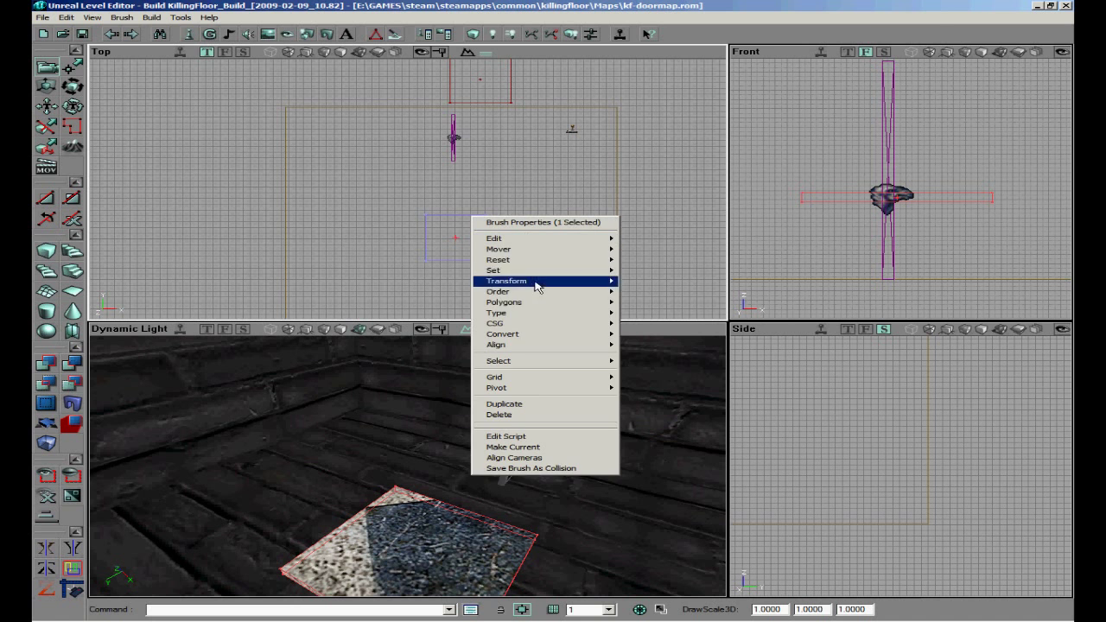
pyautogui.moveTo(503, 336)
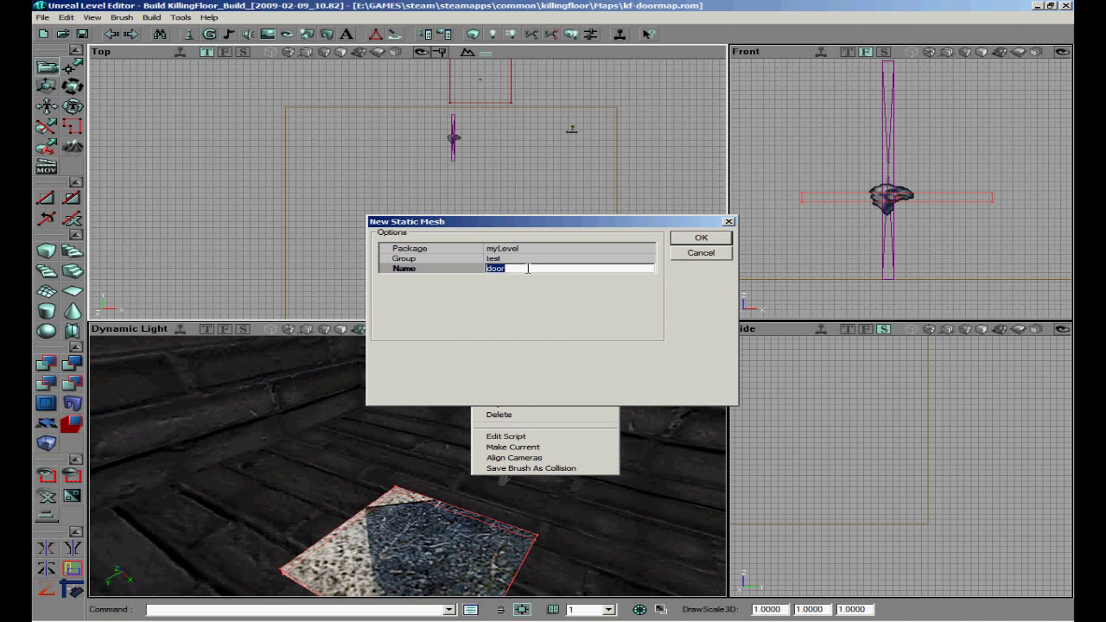
# Convert the tiled platform to a static mesh named lift in myLevel and preview it.
pyautogui.write('lift')
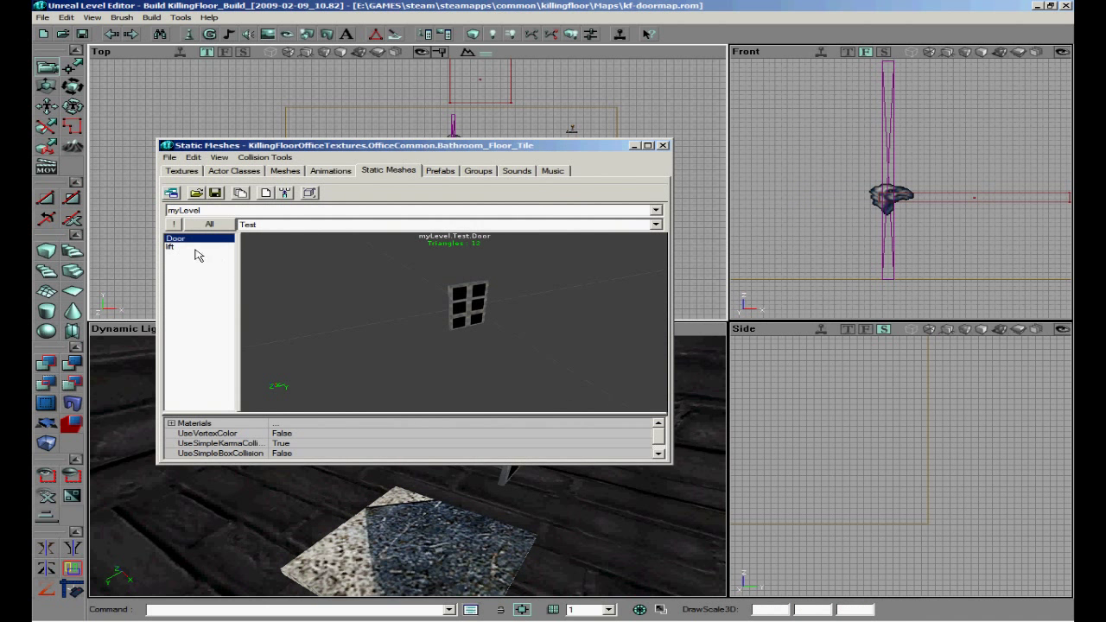
pyautogui.click(170, 247)
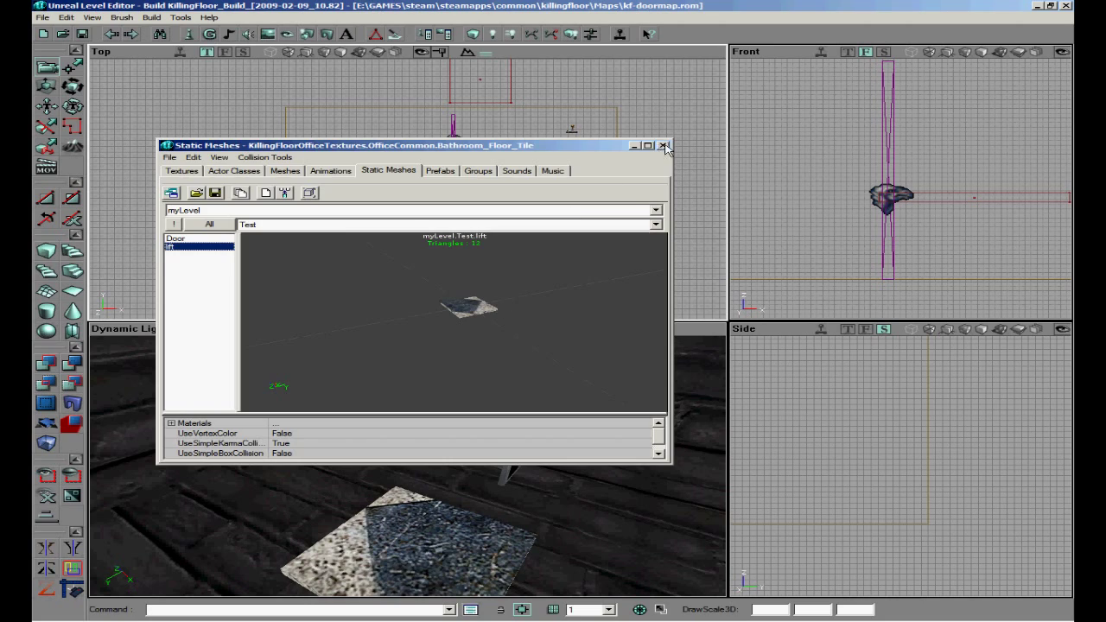
pyautogui.click(664, 145)
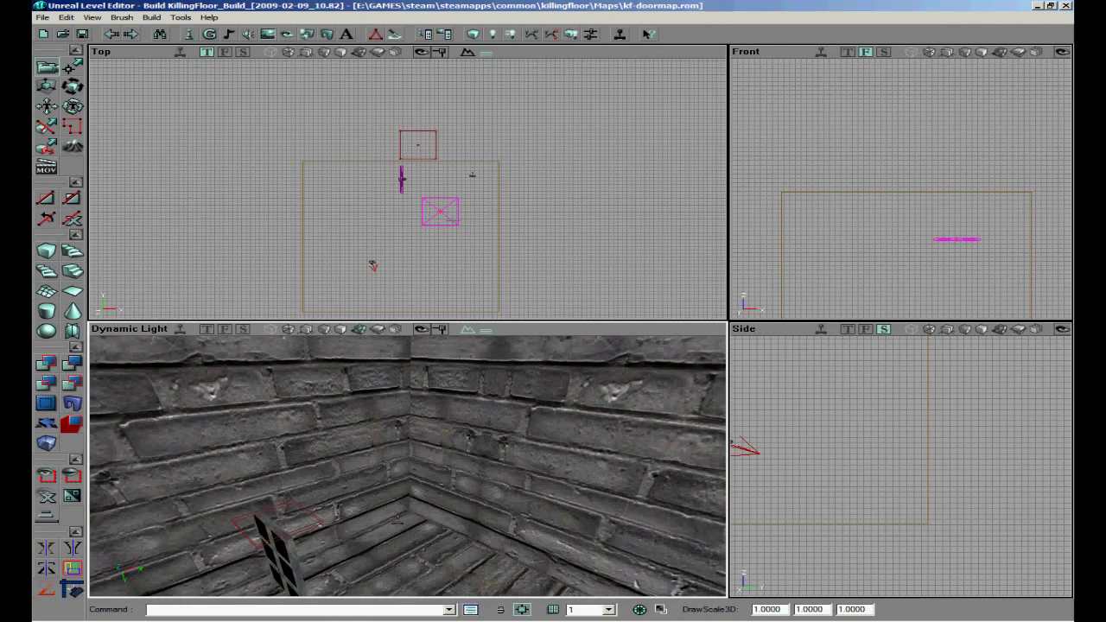
# Add the lift static mesh as a mover and position it on the floor.
pyautogui.moveTo(439, 210); pyautogui.dragTo(384, 297)
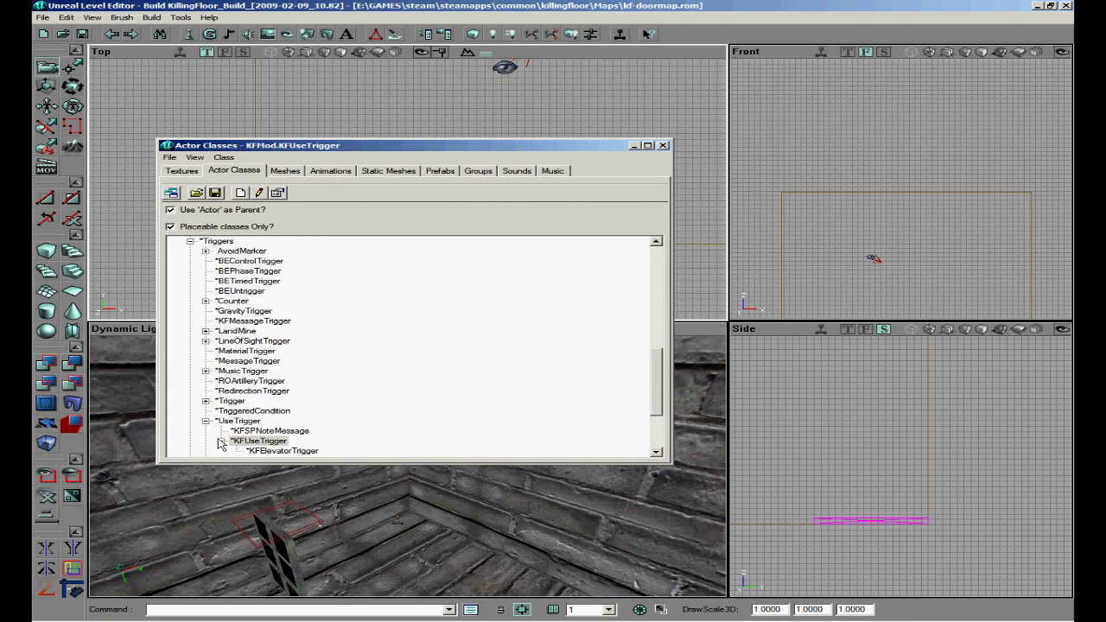
# Place a basic Trigger actor on the tiled lift platform.
pyautogui.click(221, 440)
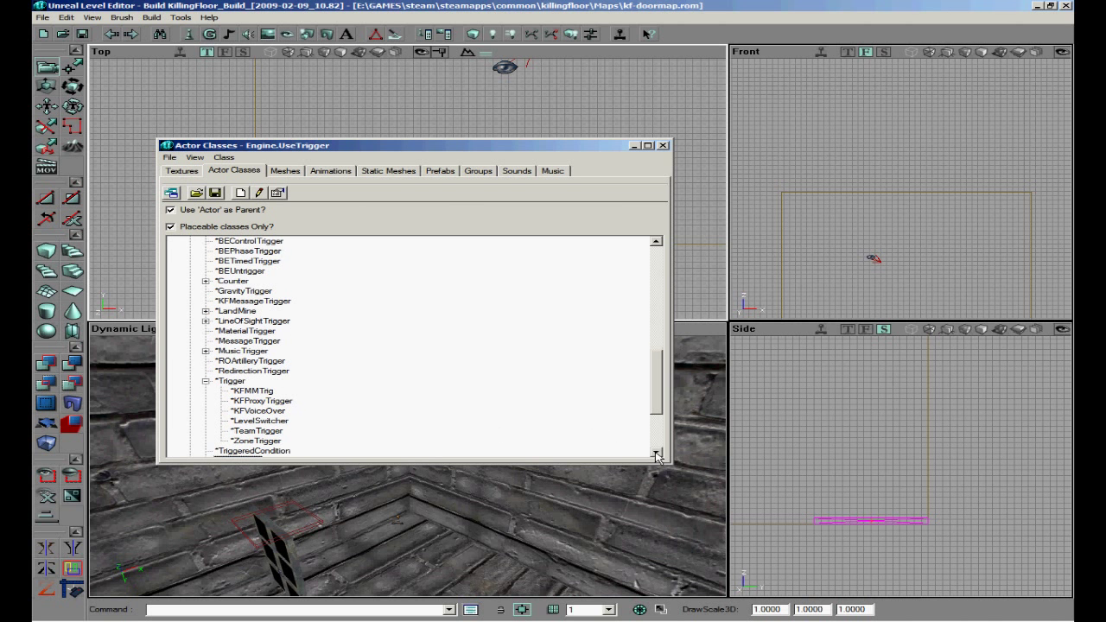
pyautogui.click(231, 382)
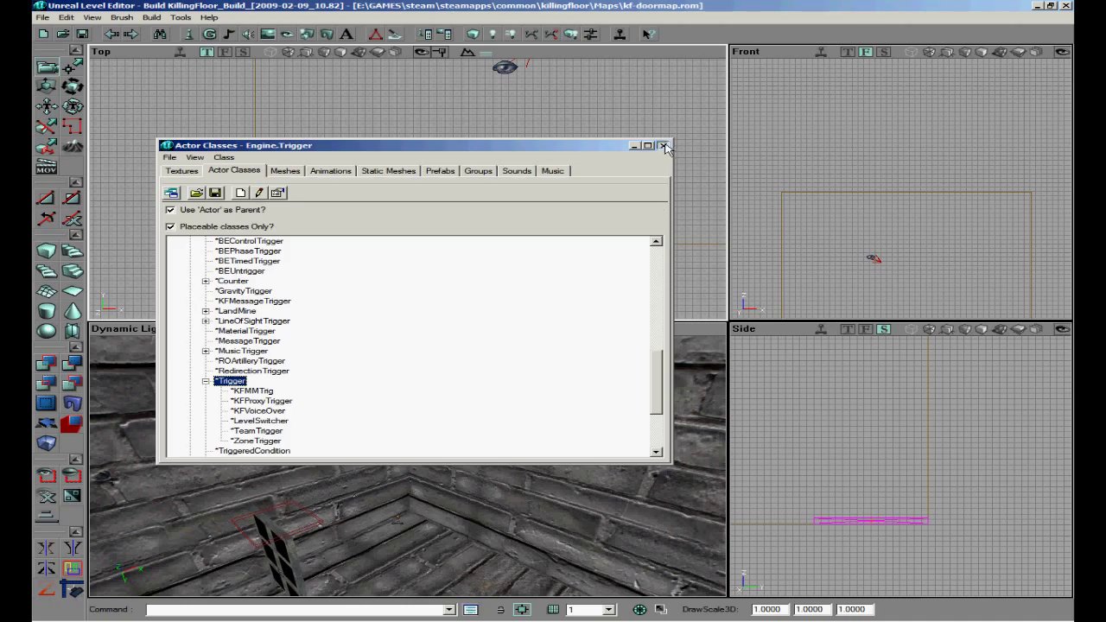
pyautogui.click(663, 145)
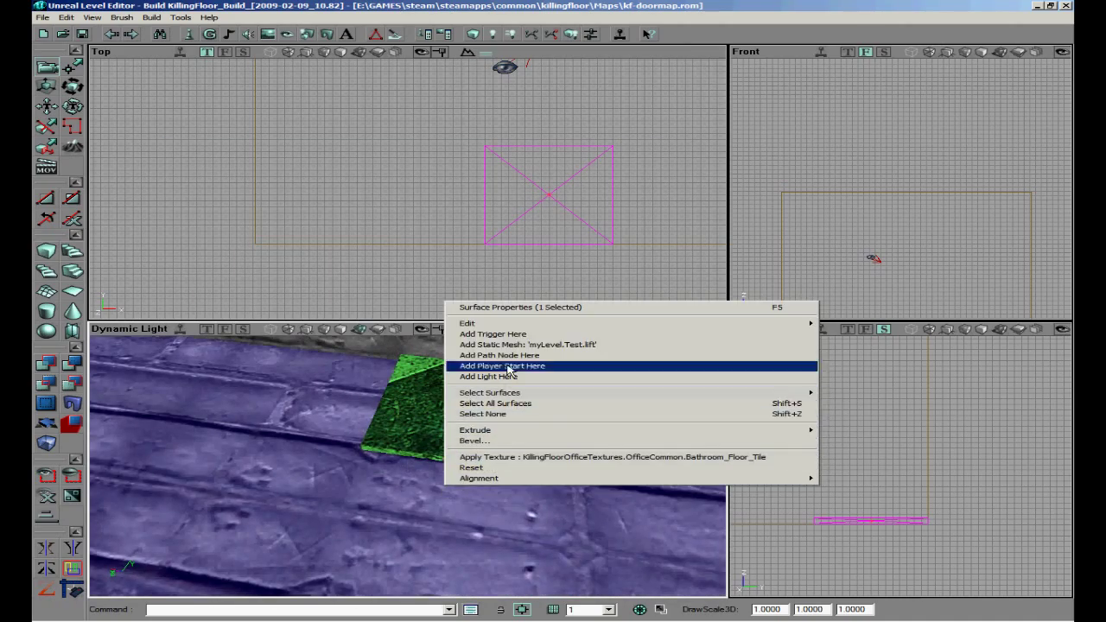
pyautogui.click(501, 366)
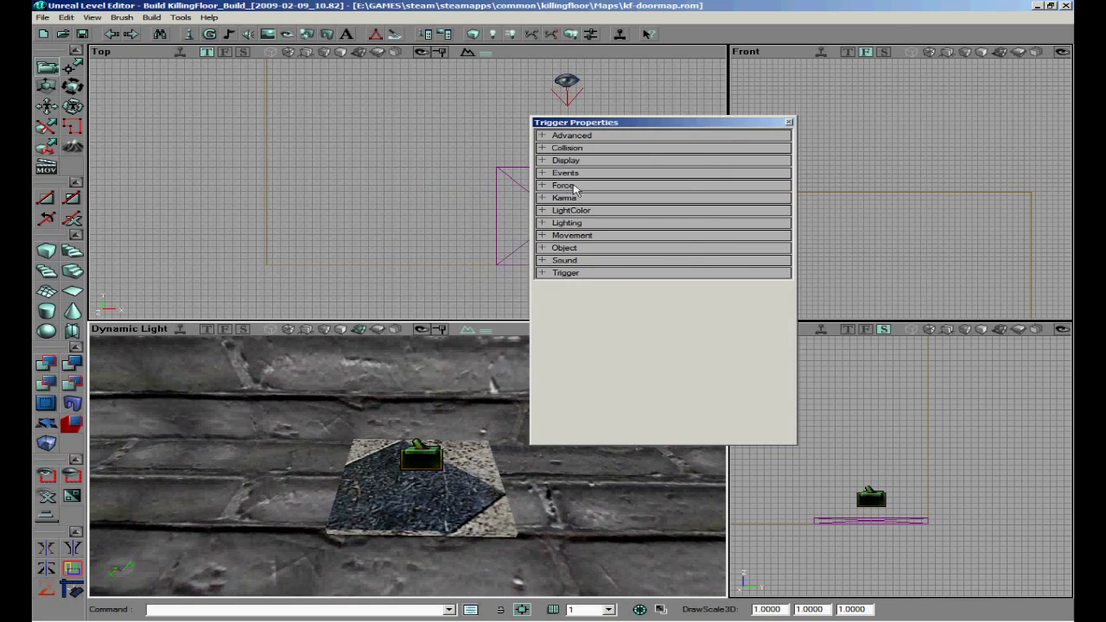
# Set the trigger's TriggerType to TT_PlayerProximity.
pyautogui.click(542, 273)
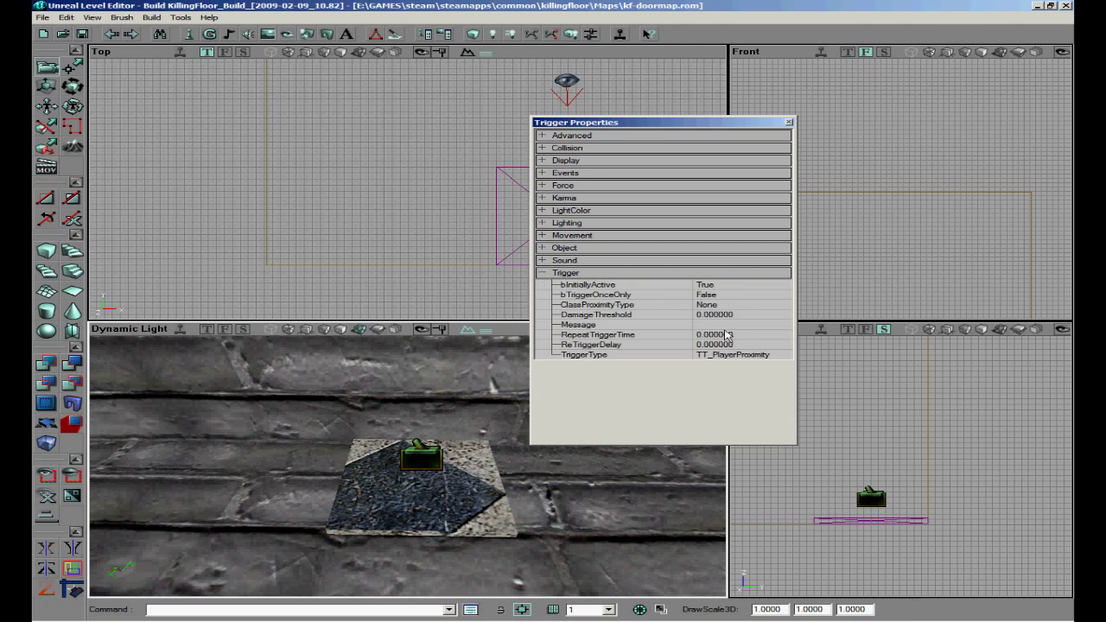
pyautogui.click(783, 354)
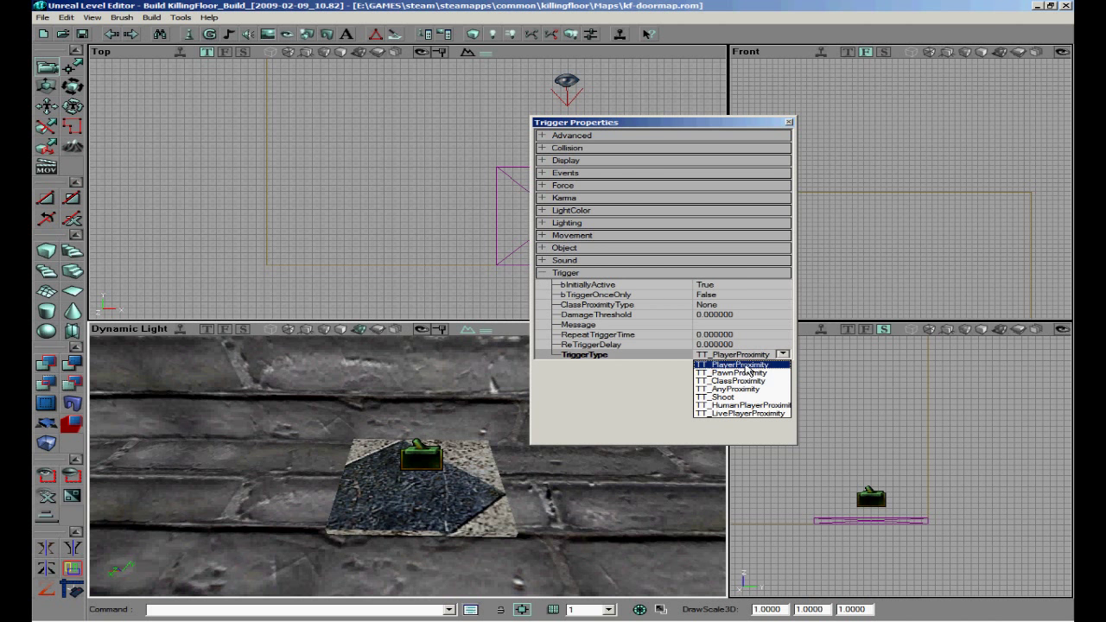
pyautogui.click(788, 121)
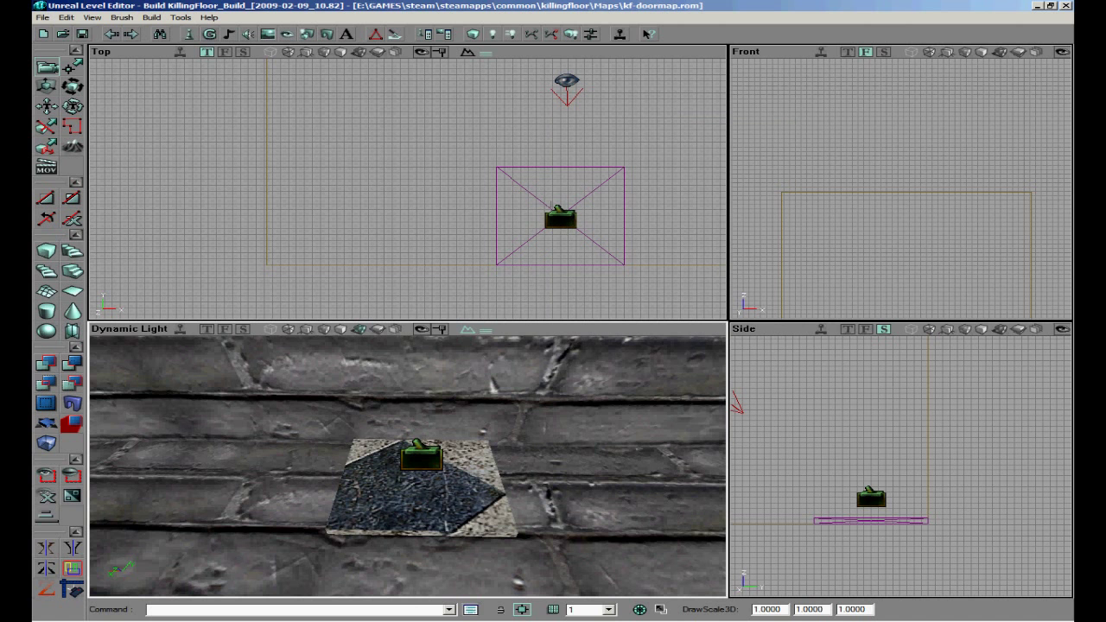
# Set the trigger's Event and the lift mover's Tag to the shared name lifts.
pyautogui.rightClick(556, 216)
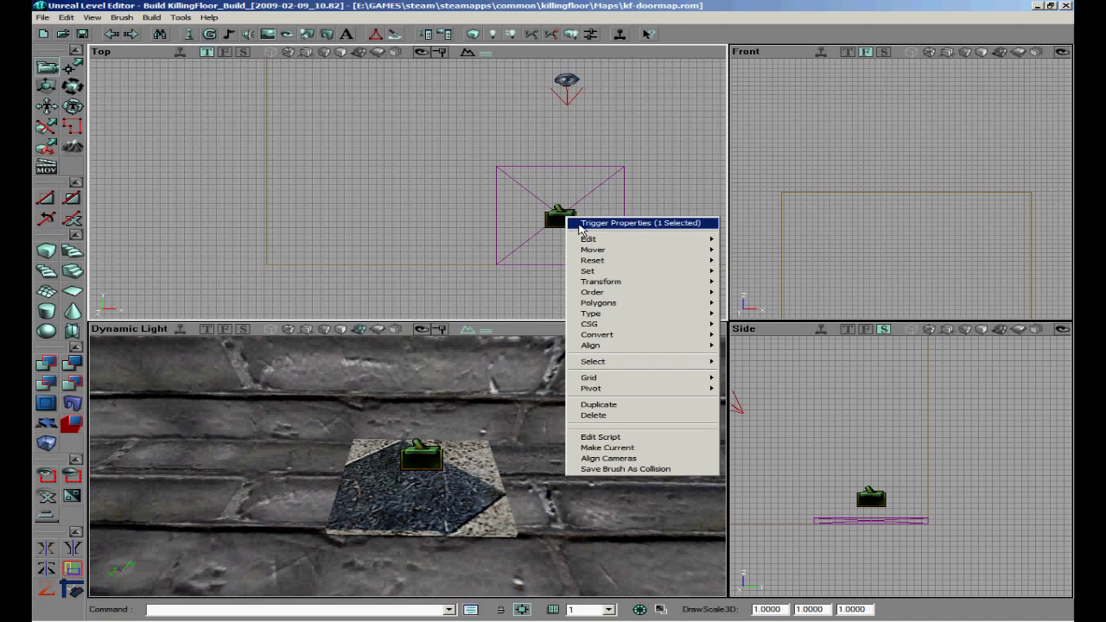
pyautogui.click(639, 223)
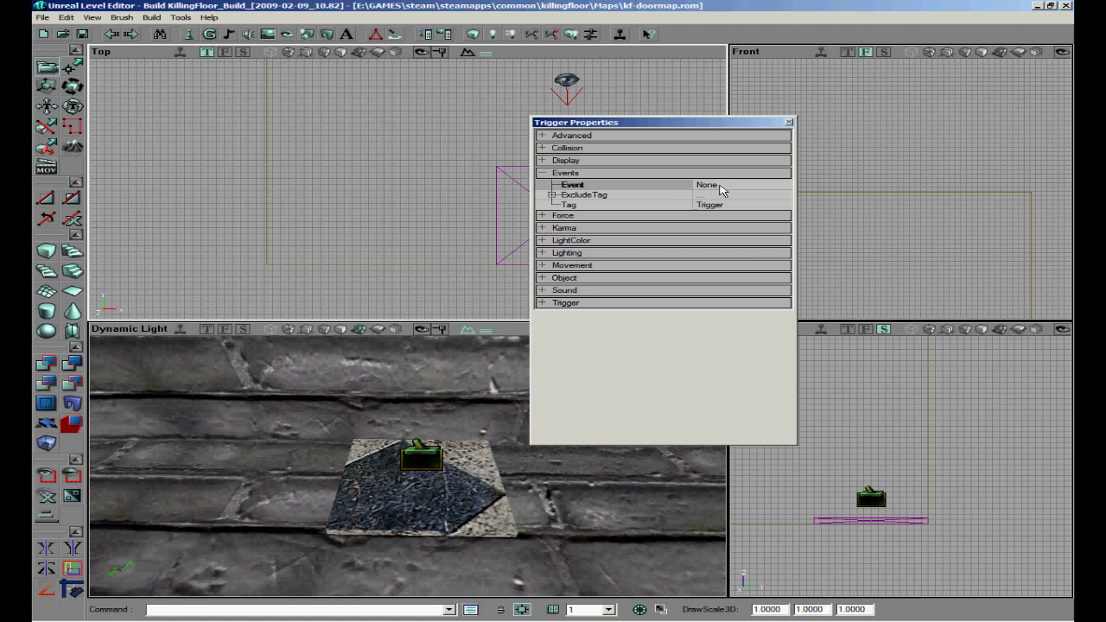
pyautogui.write('lifts')
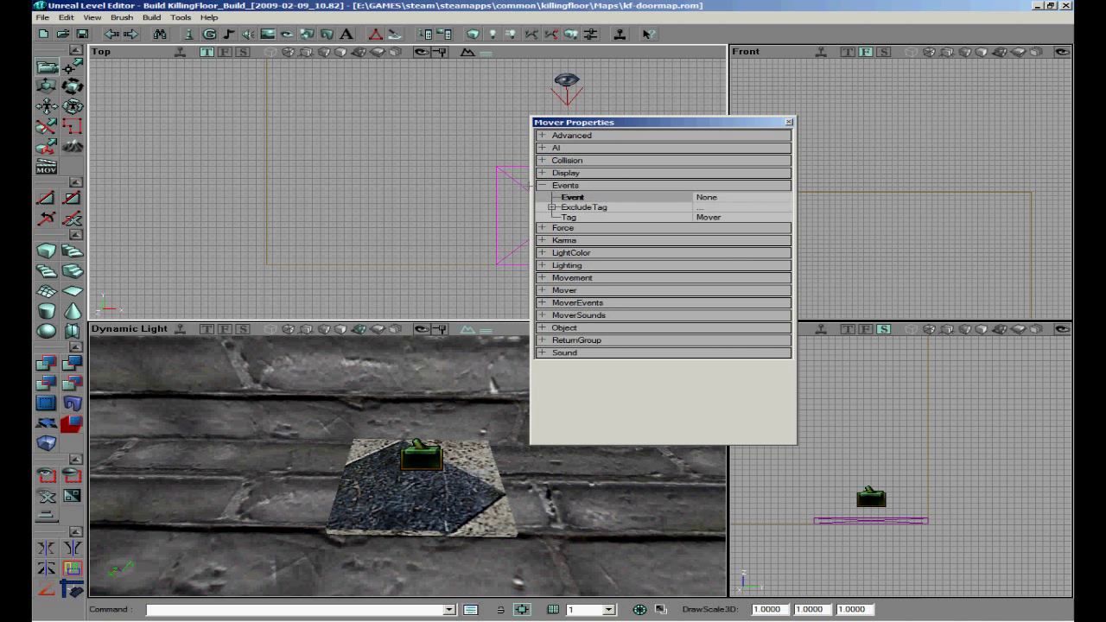
pyautogui.write('liftstart')
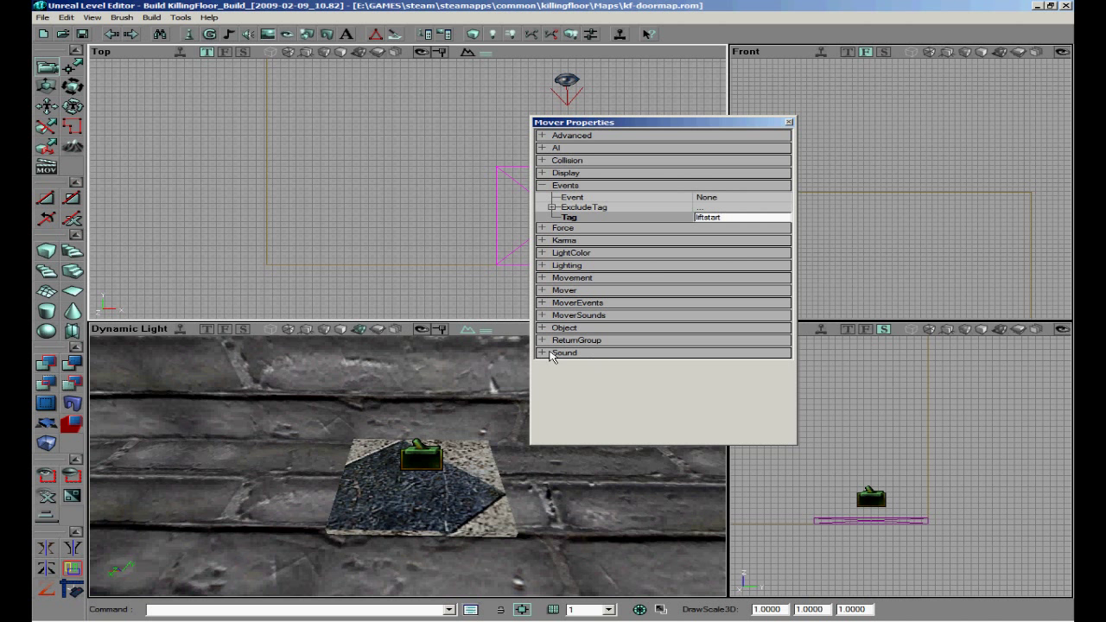
# Set the lift mover's InitialState to TriggerOpenTimed.
pyautogui.click(542, 328)
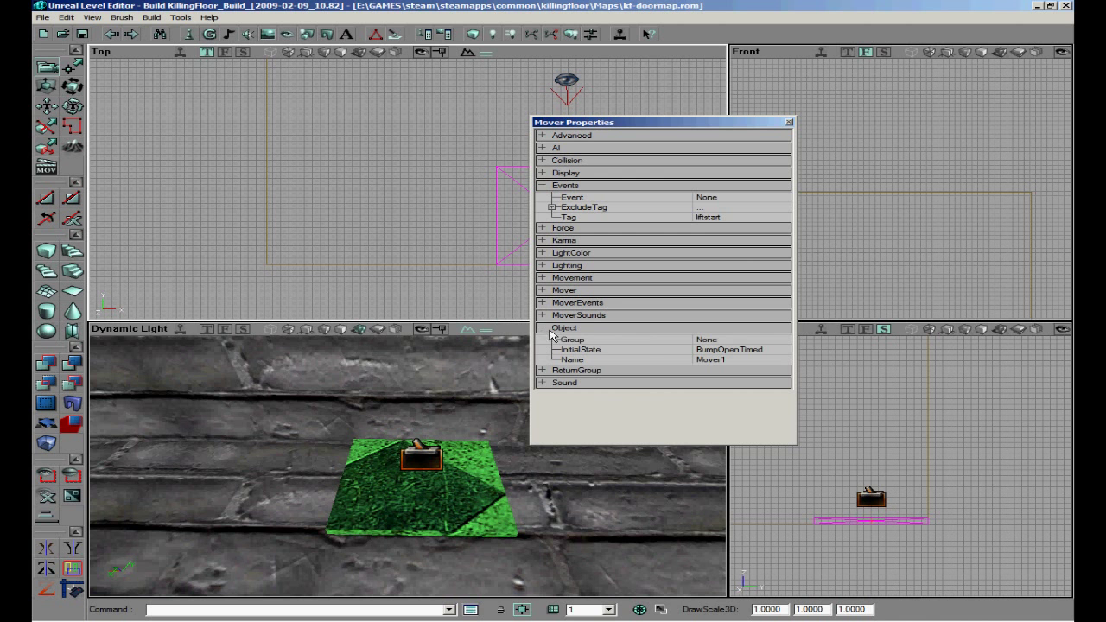
pyautogui.click(781, 349)
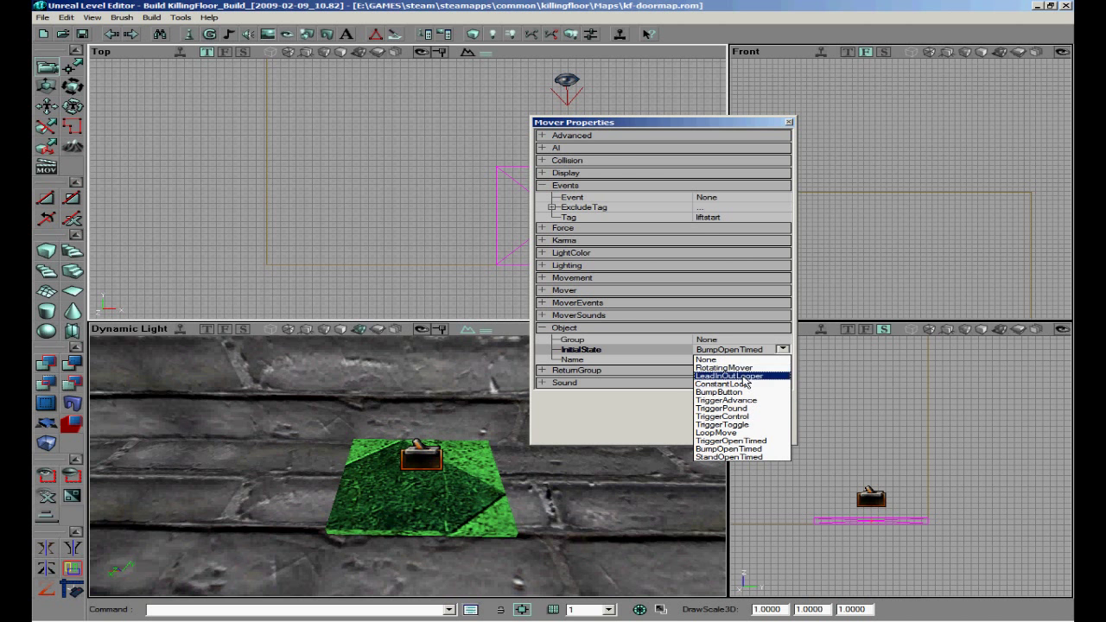
pyautogui.click(731, 441)
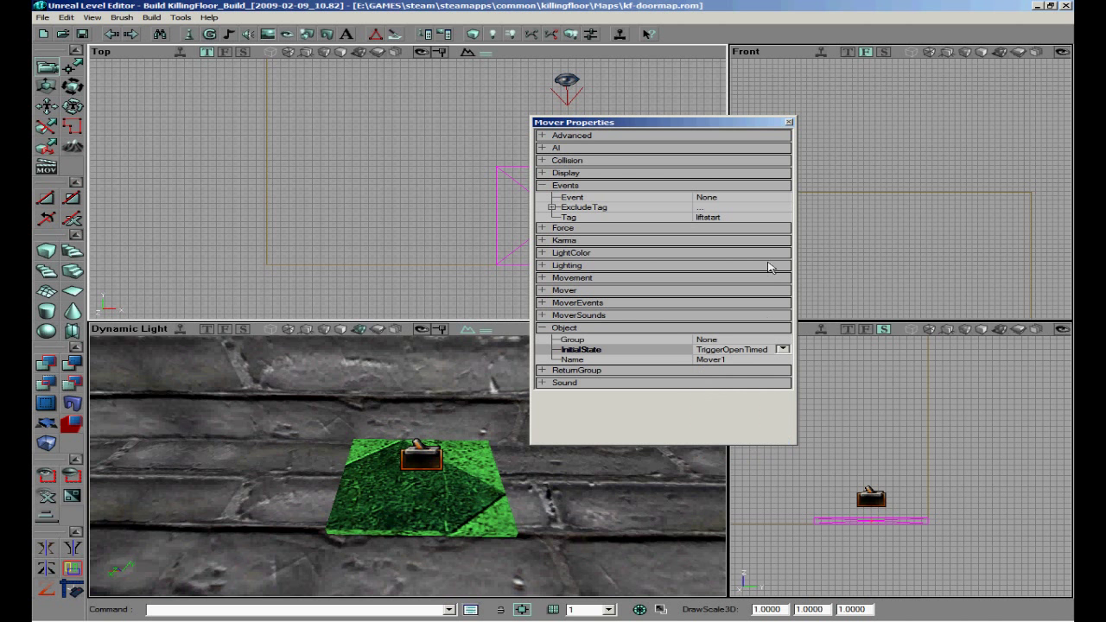
pyautogui.moveTo(750, 176)
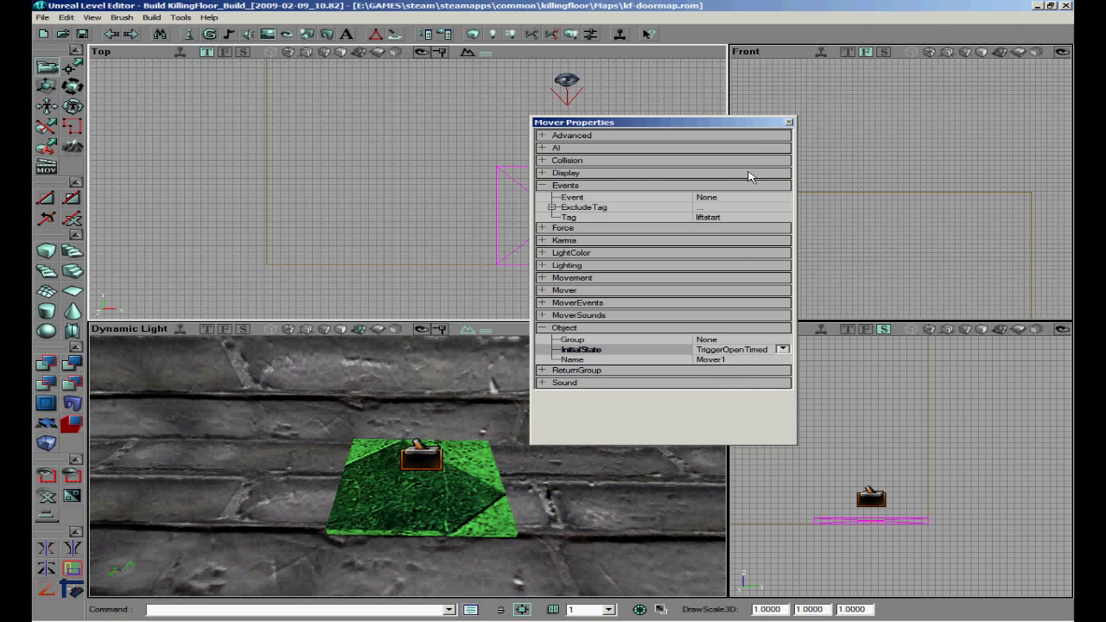
pyautogui.moveTo(546, 344)
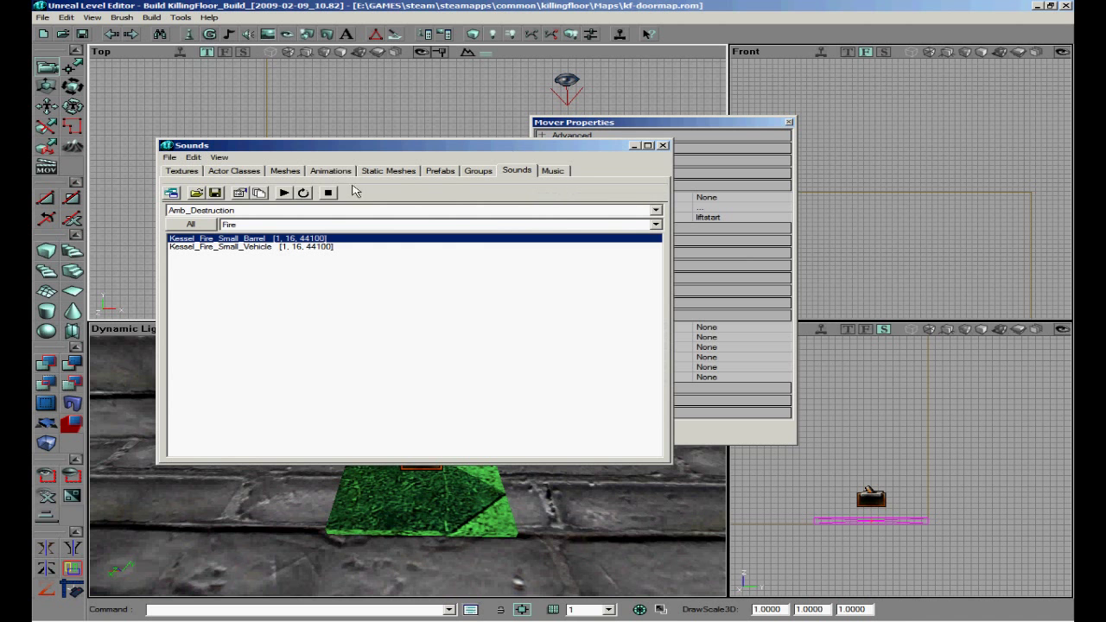
# Assign a KF_BaseBloat sound as the lift's closing and opening sound.
pyautogui.click(653, 210)
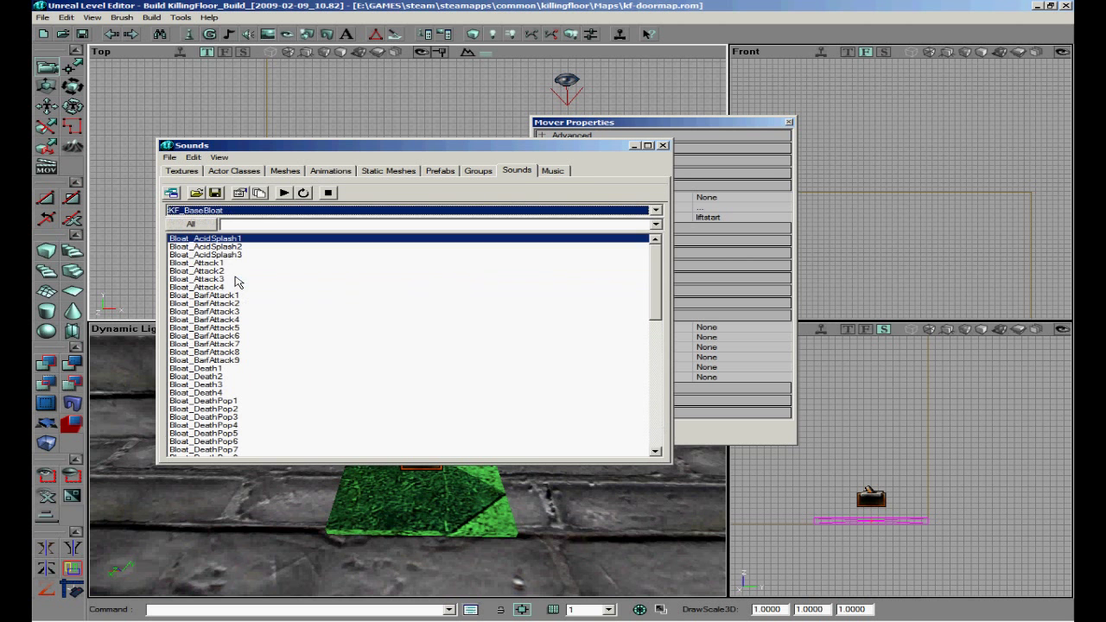
pyautogui.click(204, 263)
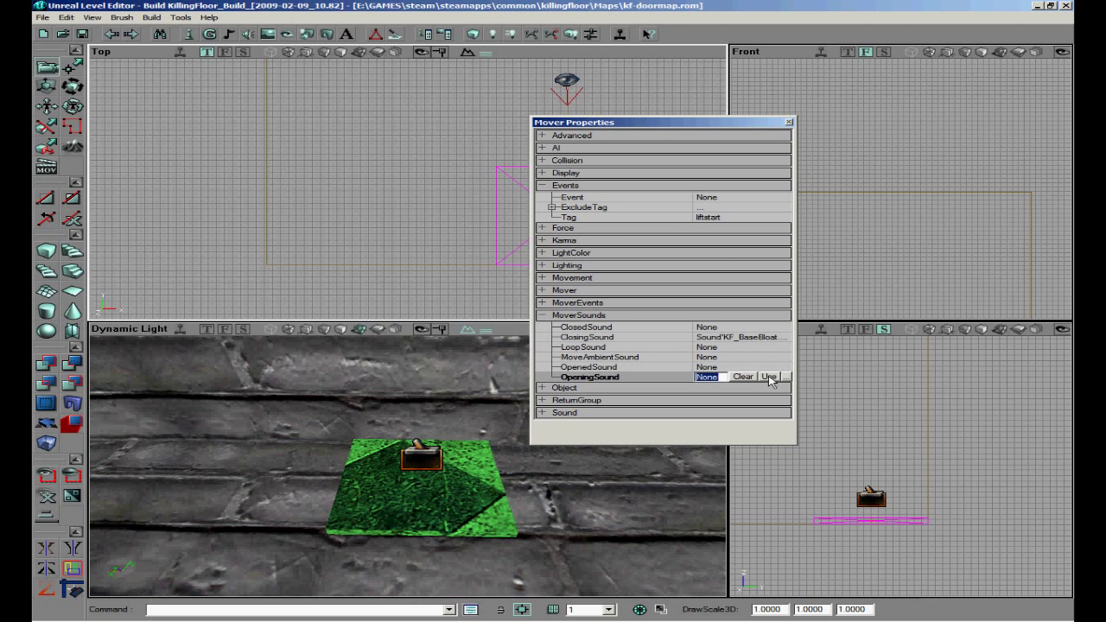
pyautogui.click(787, 121)
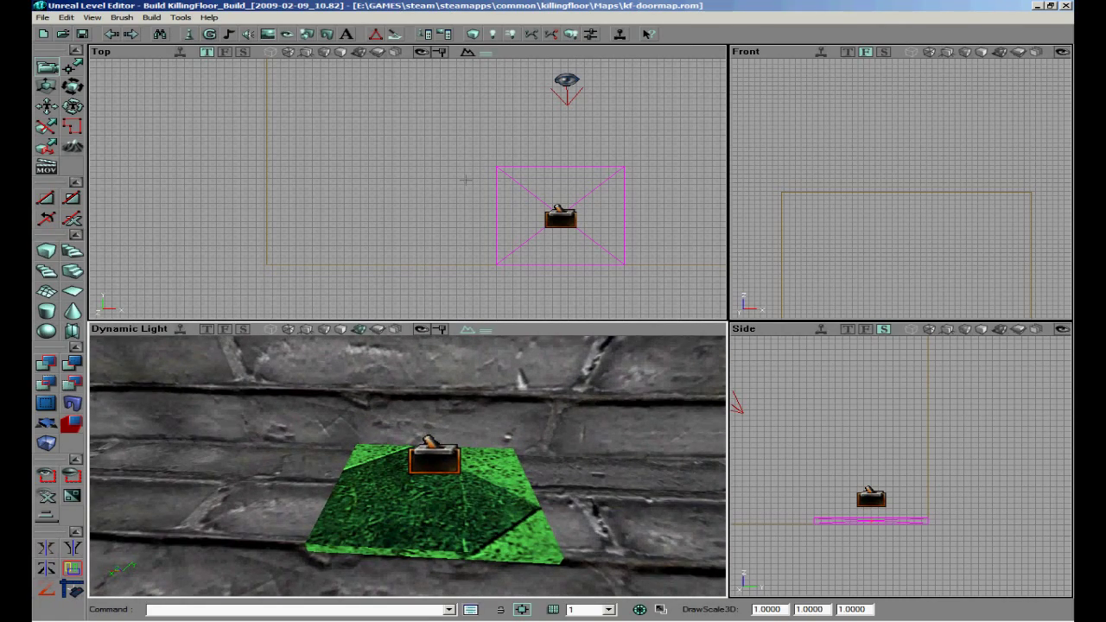
pyautogui.moveTo(82, 35)
pyautogui.write('8')
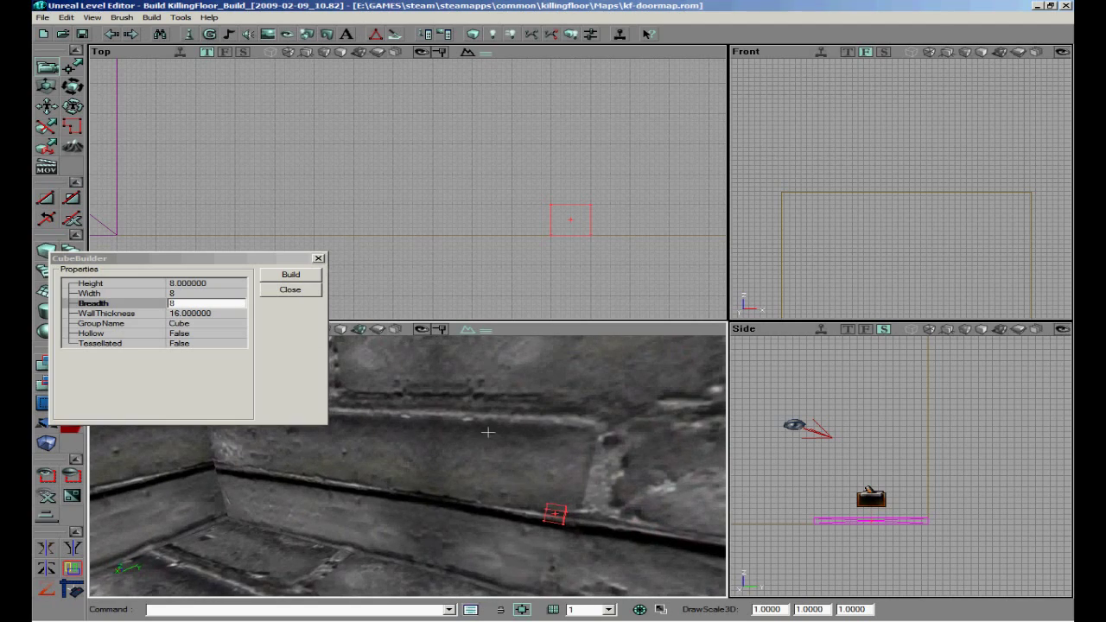
# Build an 8-by-8-by-8 cube builder brush beside the room wall.
pyautogui.click(291, 291)
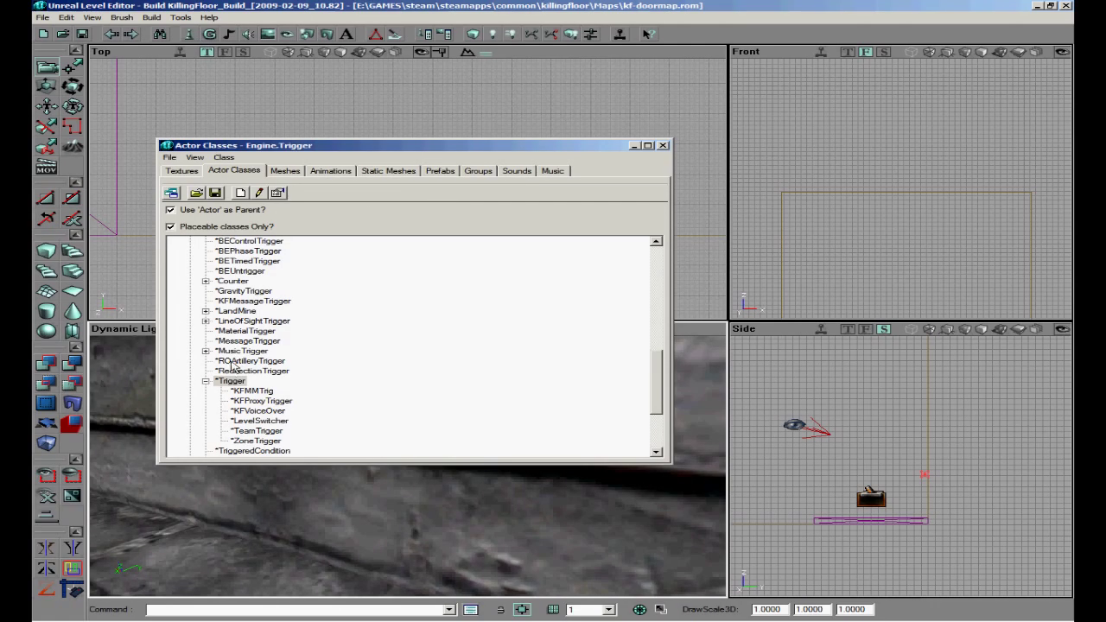
# Place a UseTrigger by the wall and set its Event to light.
pyautogui.click(231, 382)
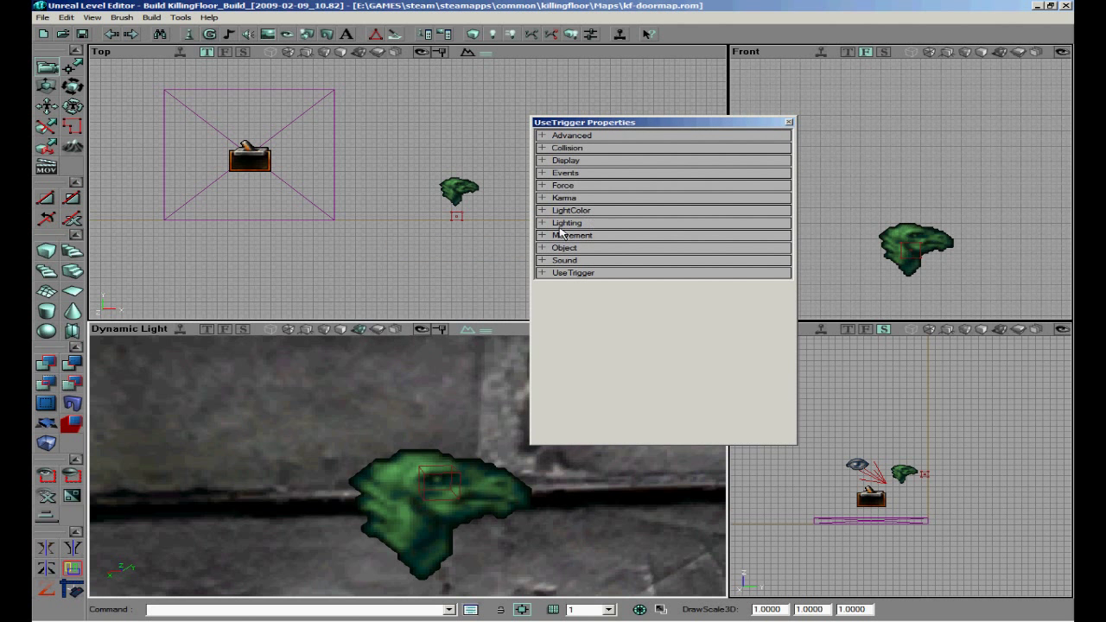
pyautogui.moveTo(548, 162)
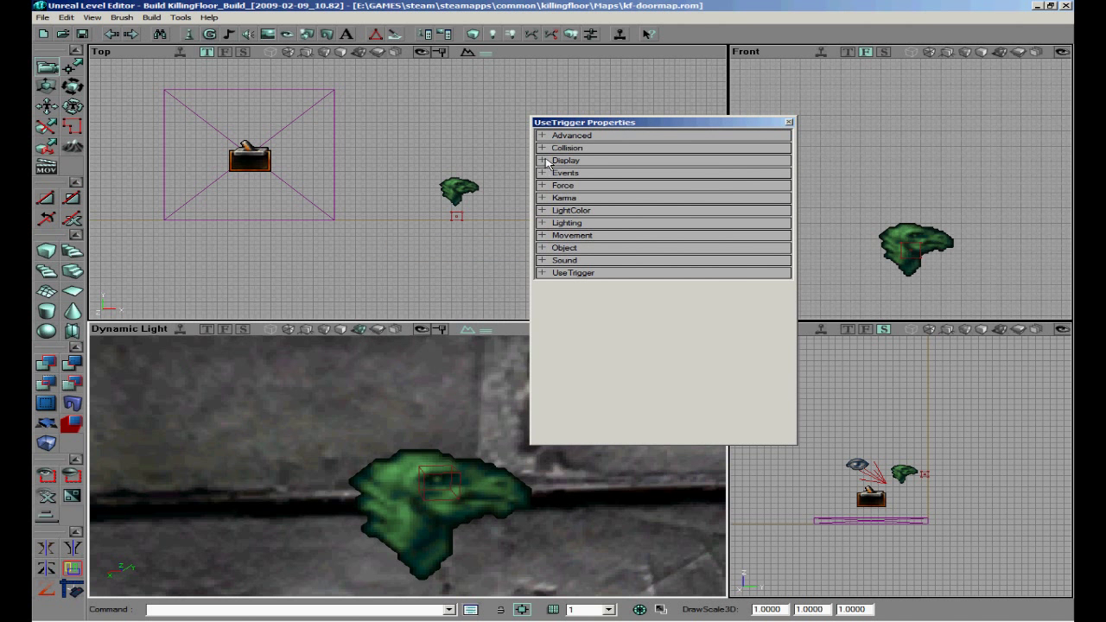
pyautogui.click(543, 173)
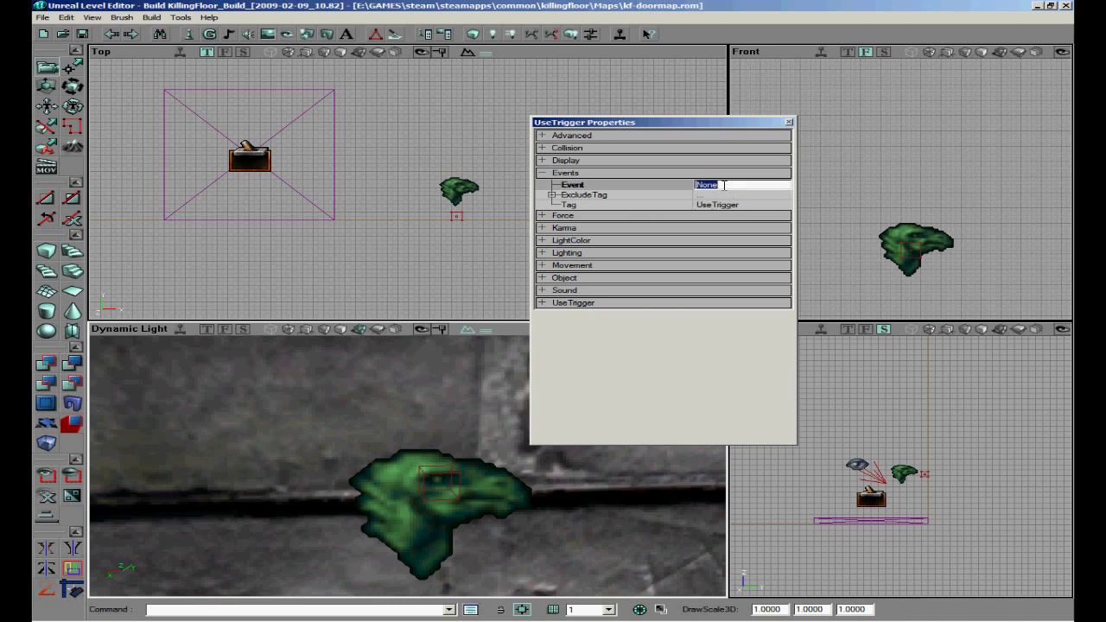
pyautogui.write('ligh')
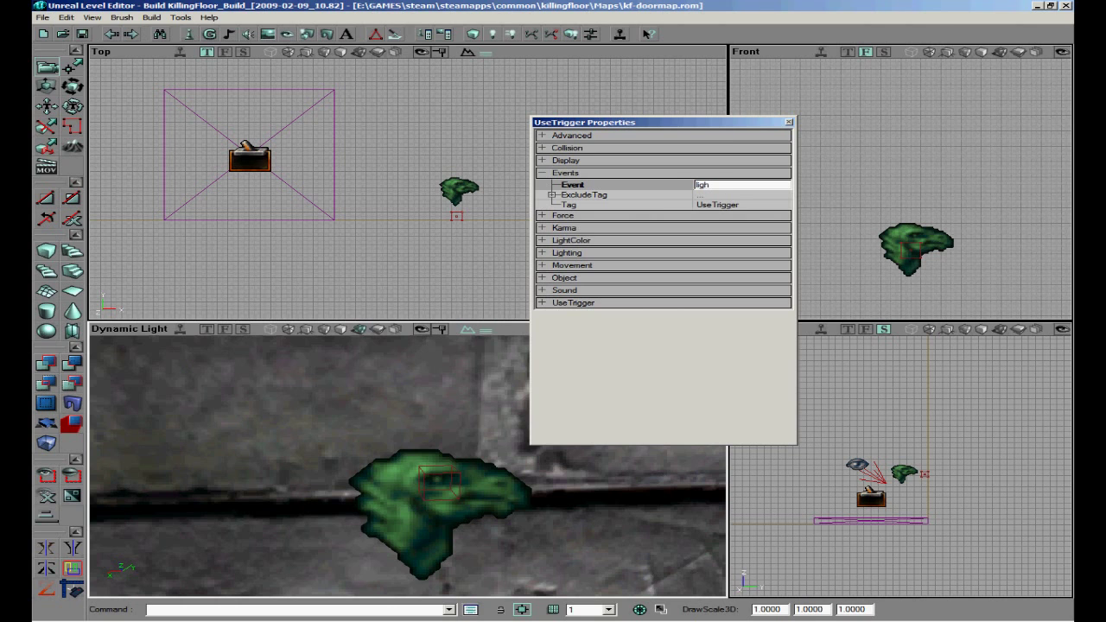
pyautogui.click(788, 120)
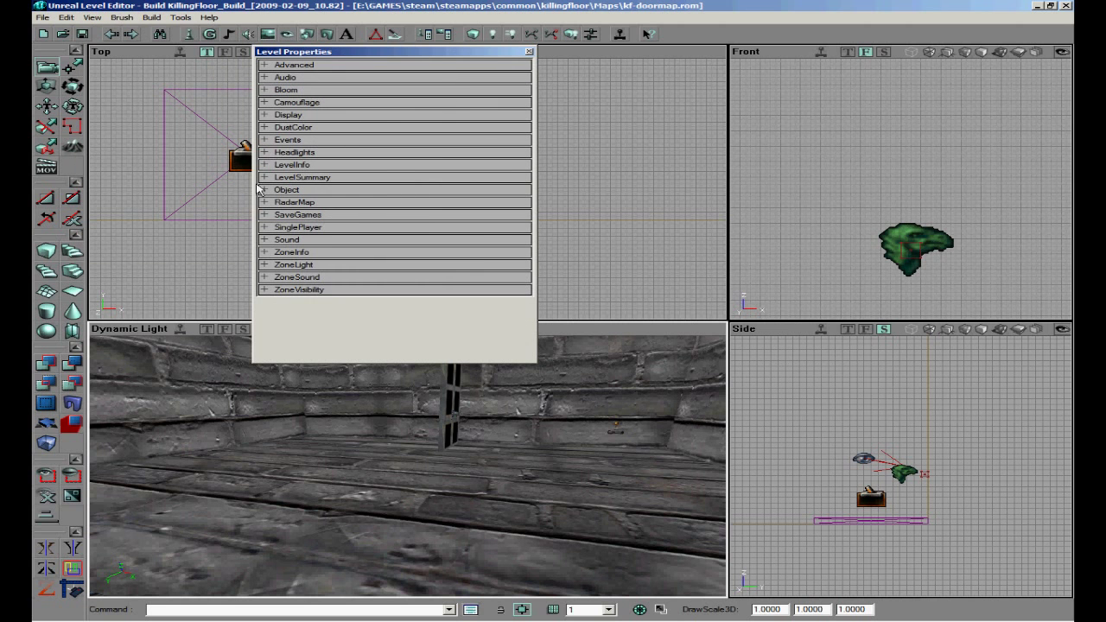
# Select the TriggerLight class and add one on the room's ceiling.
pyautogui.click(262, 264)
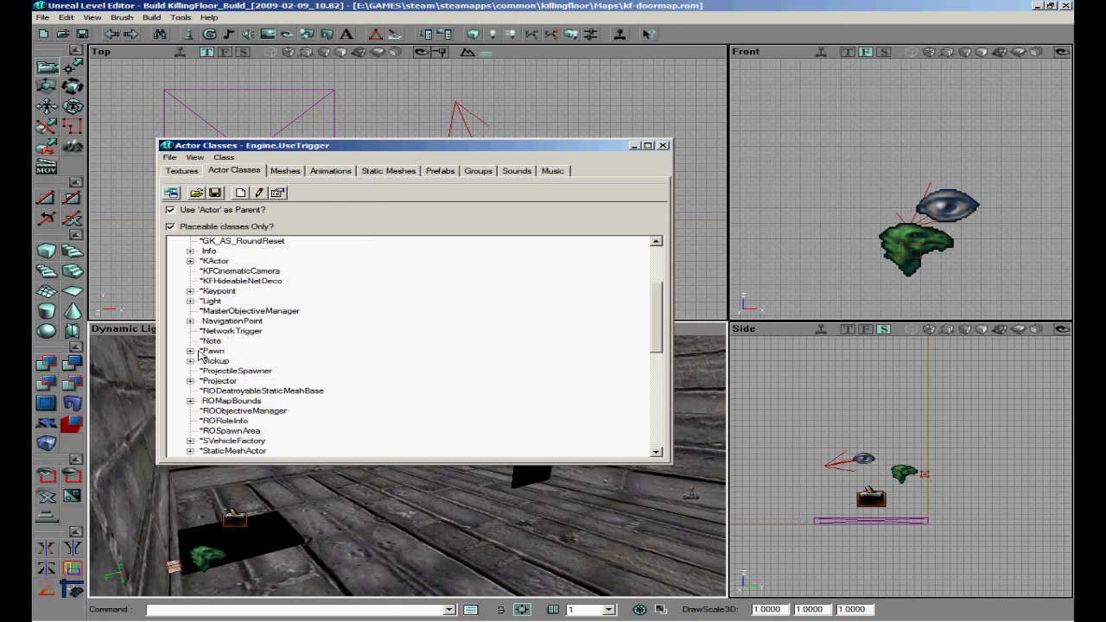
pyautogui.click(190, 300)
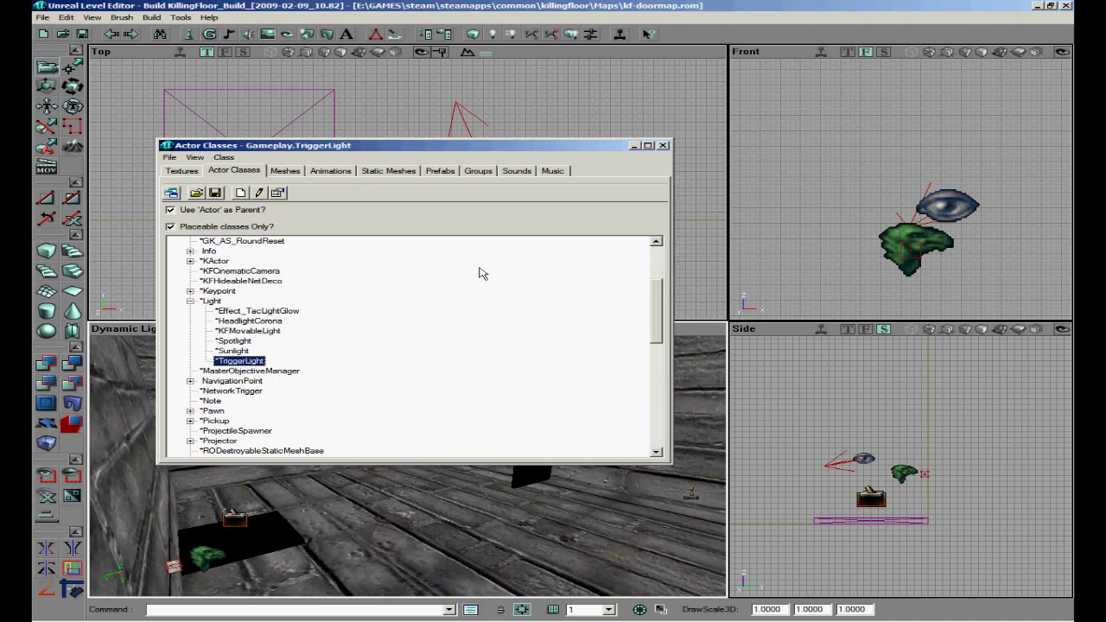
pyautogui.click(663, 145)
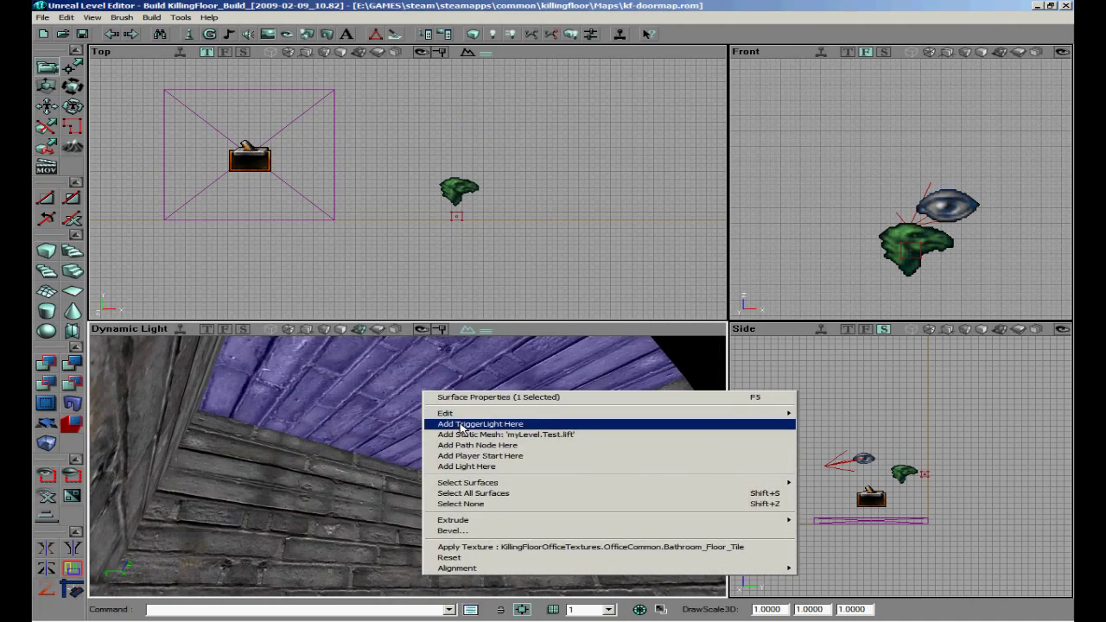
pyautogui.click(480, 423)
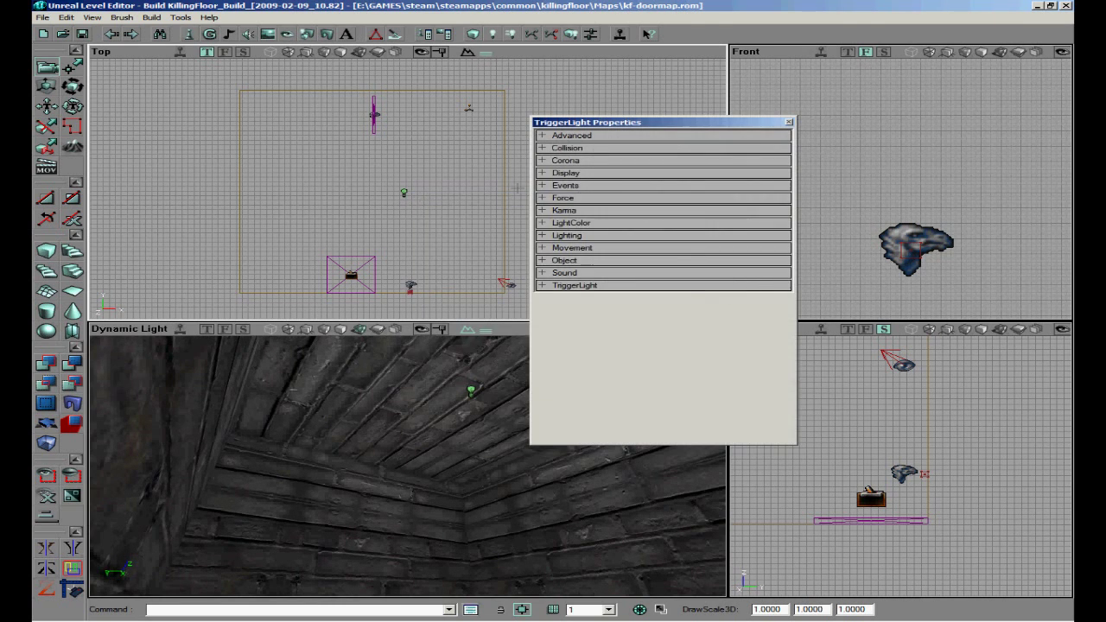
# Set the TriggerLight's Tag to light.
pyautogui.click(543, 185)
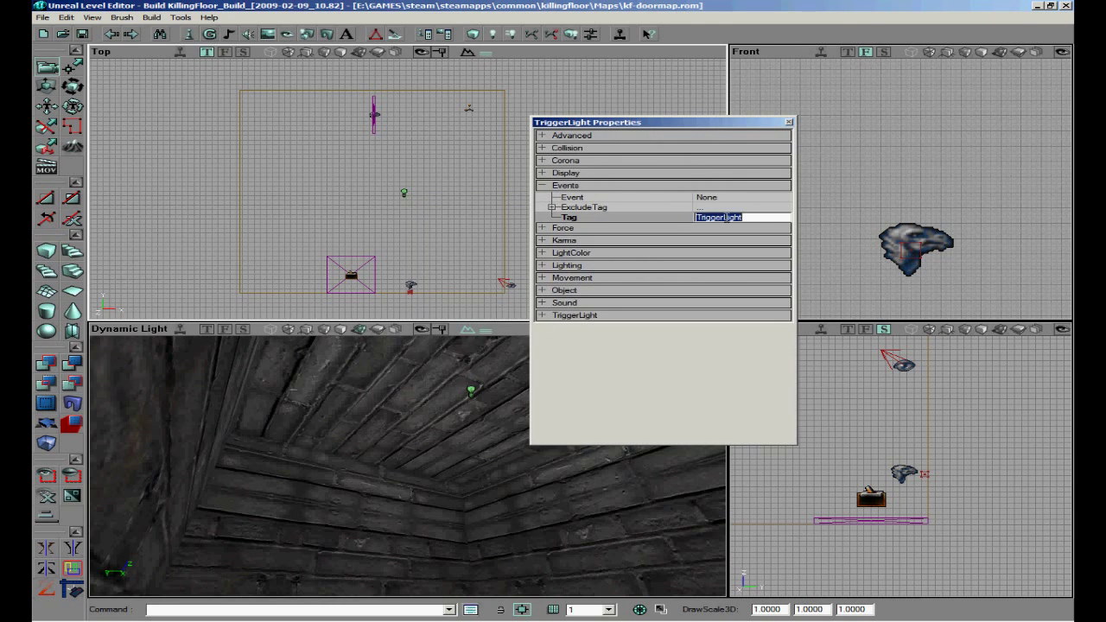
pyautogui.write('light')
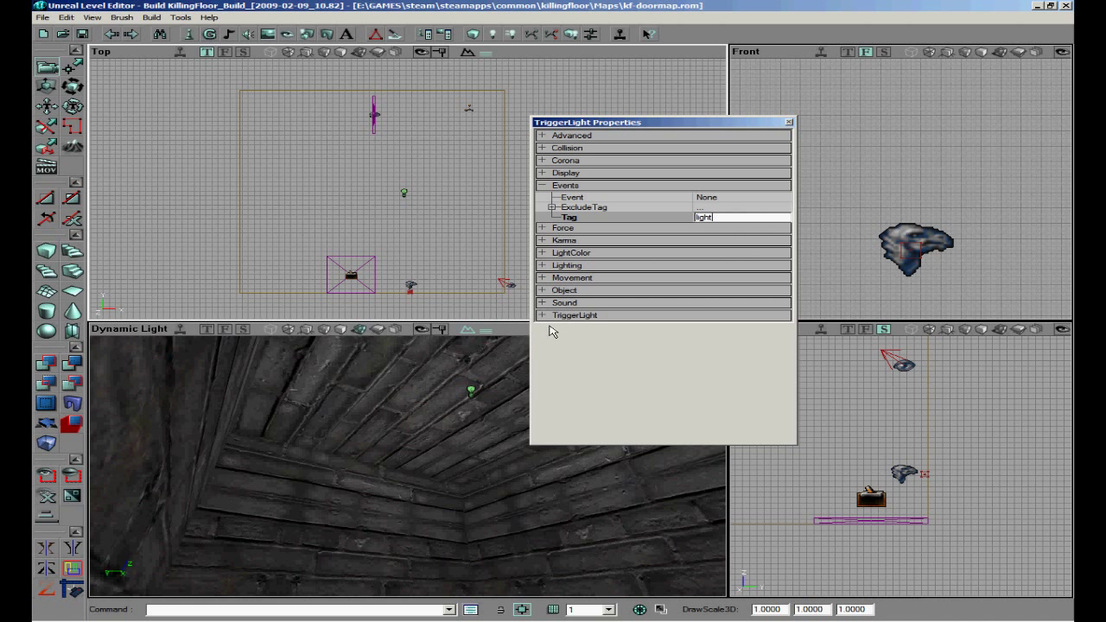
pyautogui.click(541, 314)
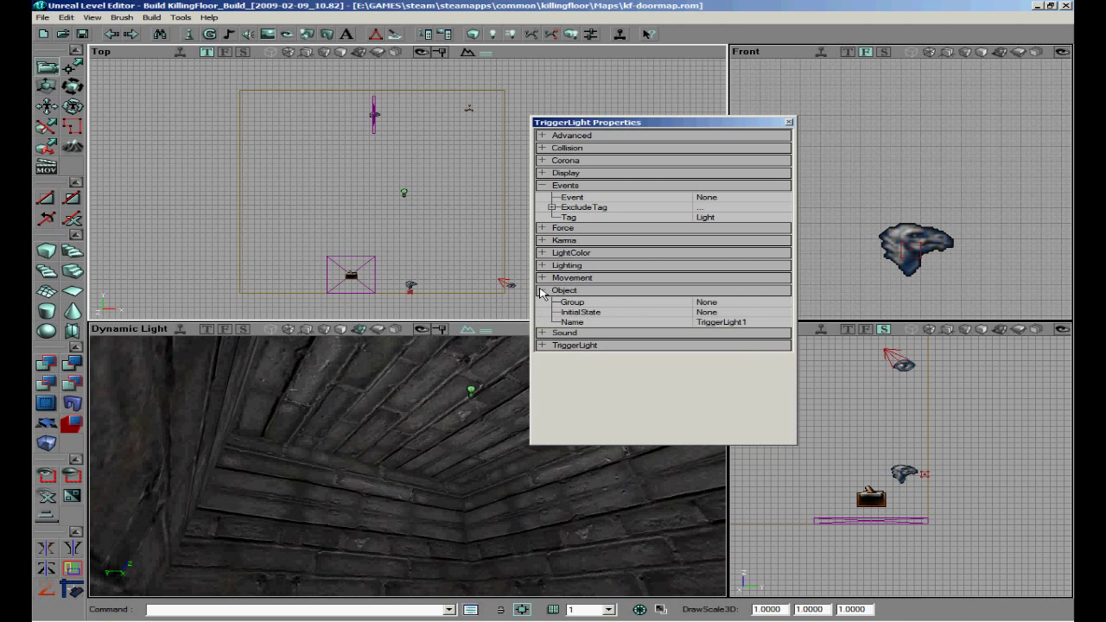
# Set the TriggerLight's InitialState to TriggerToggle and close its properties.
pyautogui.click(780, 310)
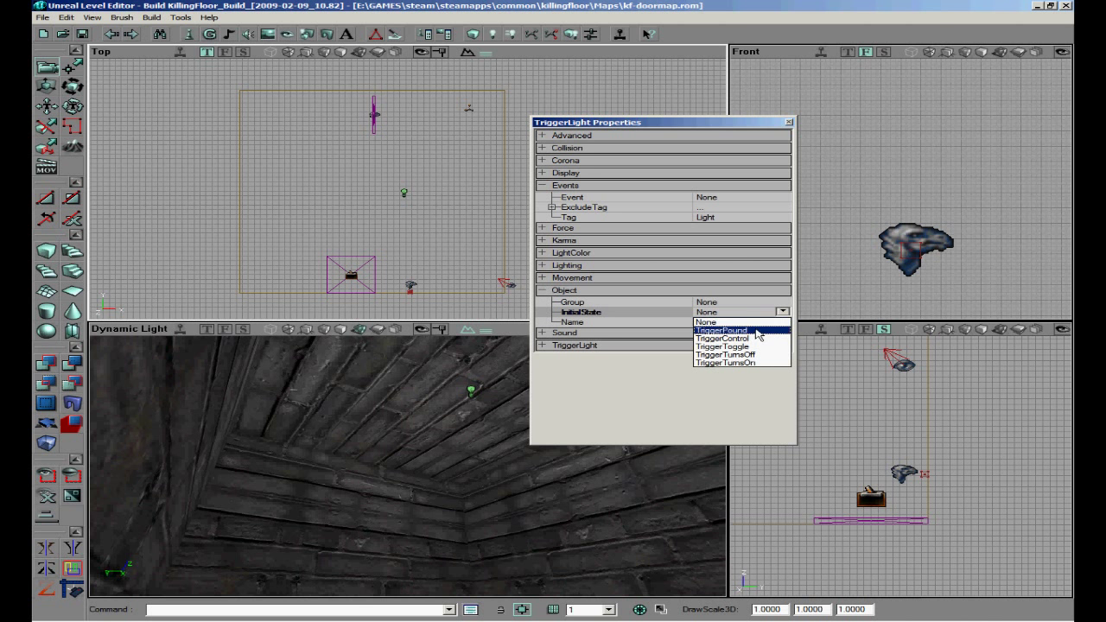
pyautogui.click(722, 337)
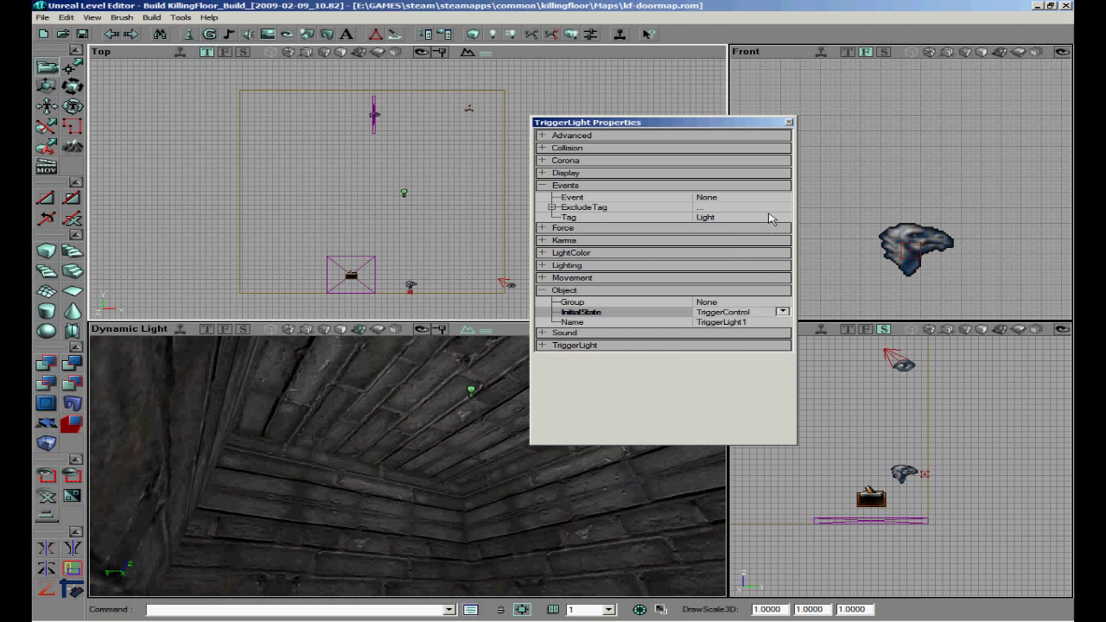
pyautogui.click(781, 311)
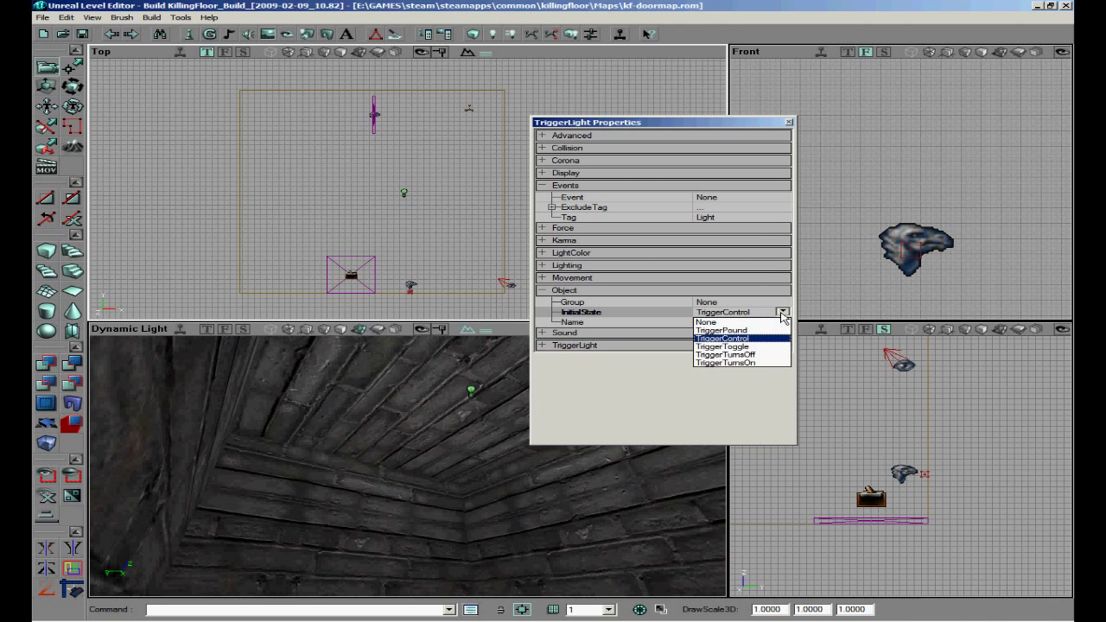
pyautogui.click(718, 346)
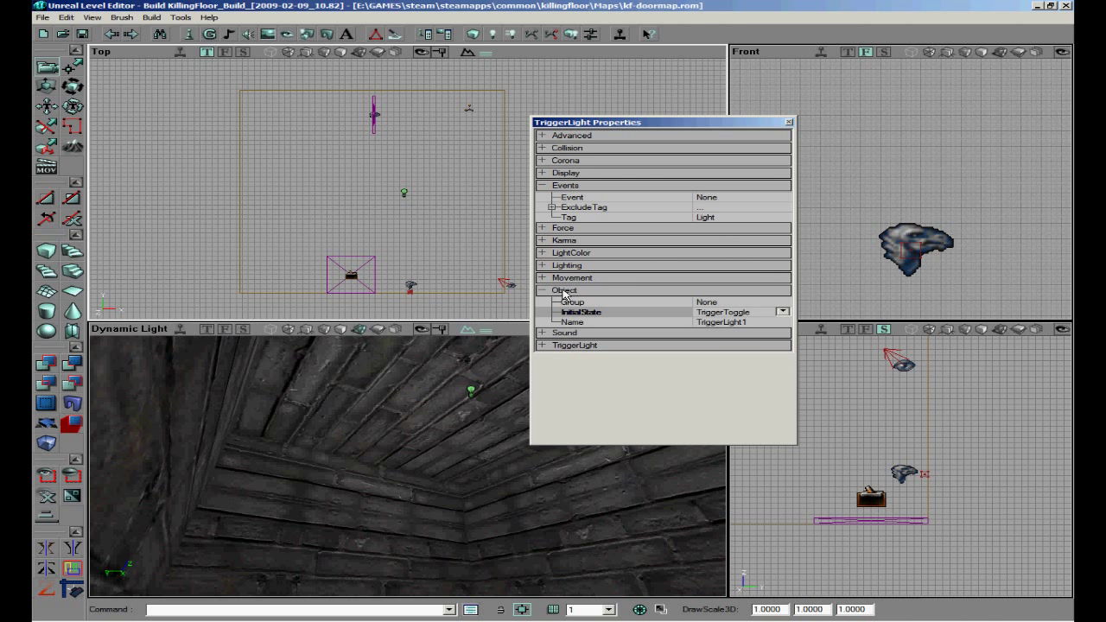
pyautogui.click(540, 290)
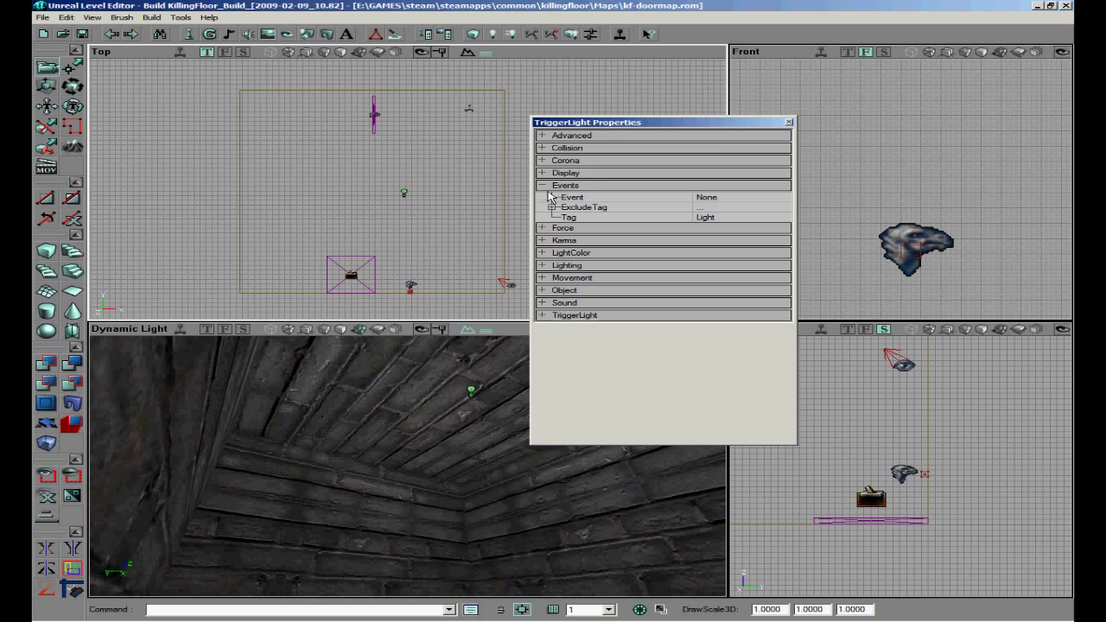
pyautogui.click(787, 121)
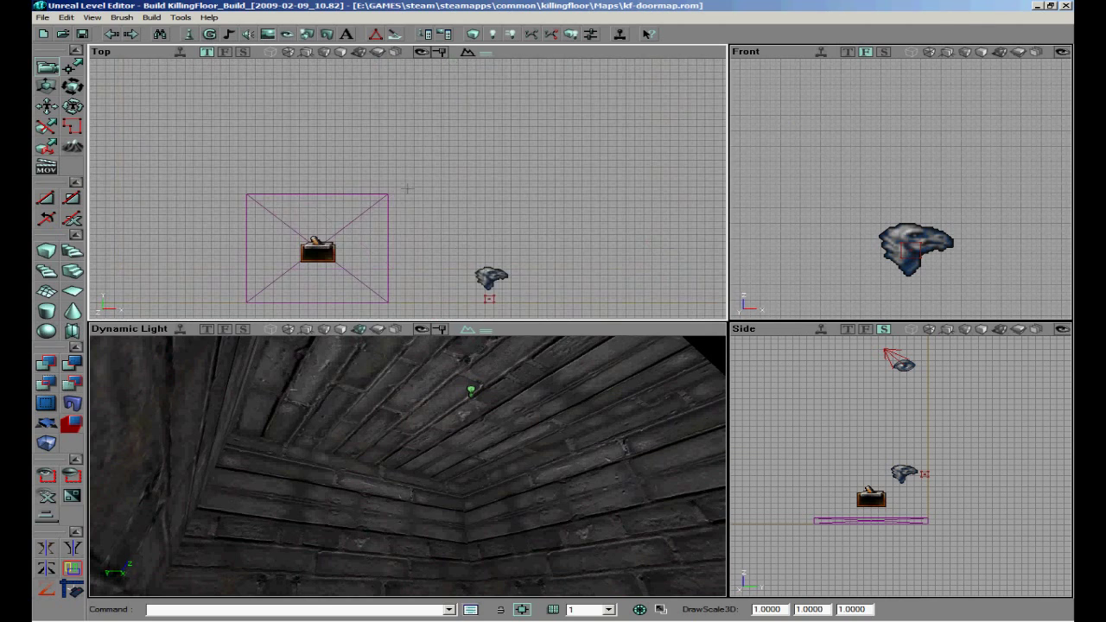
# Set the UseTrigger's Message property to 'push for the lights' via its properties window.
pyautogui.doubleClick(491, 276)
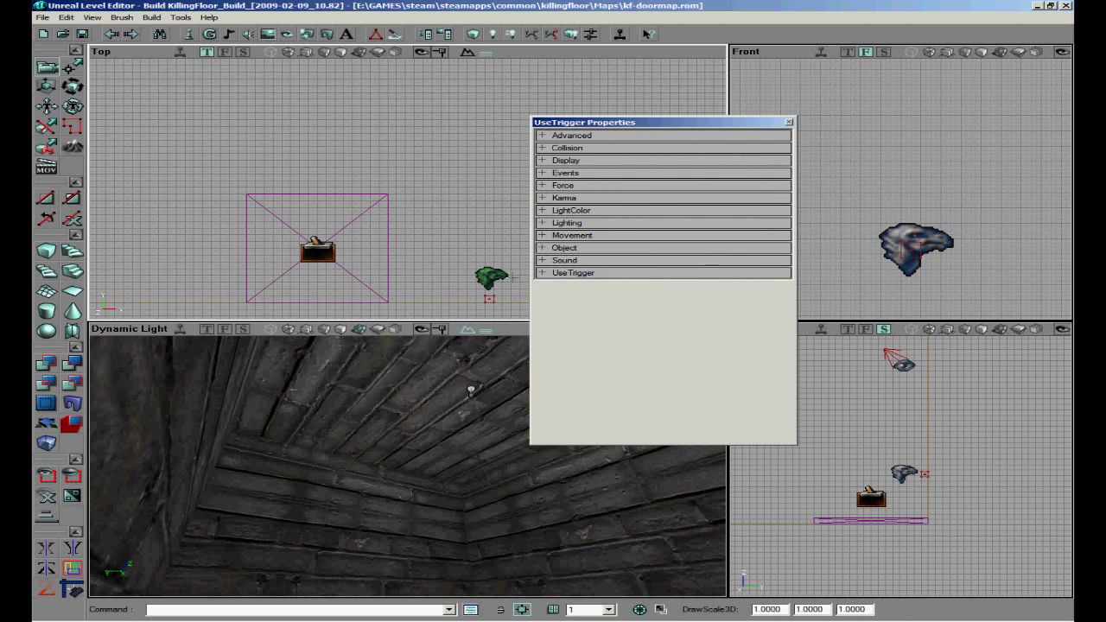
pyautogui.click(543, 273)
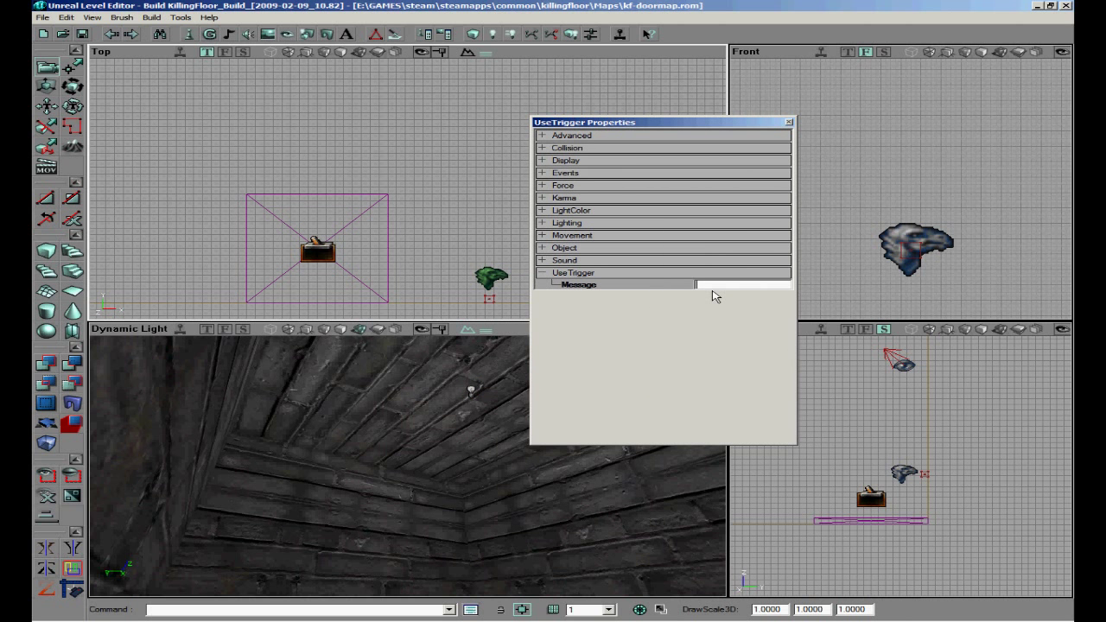
pyautogui.write('Clic')
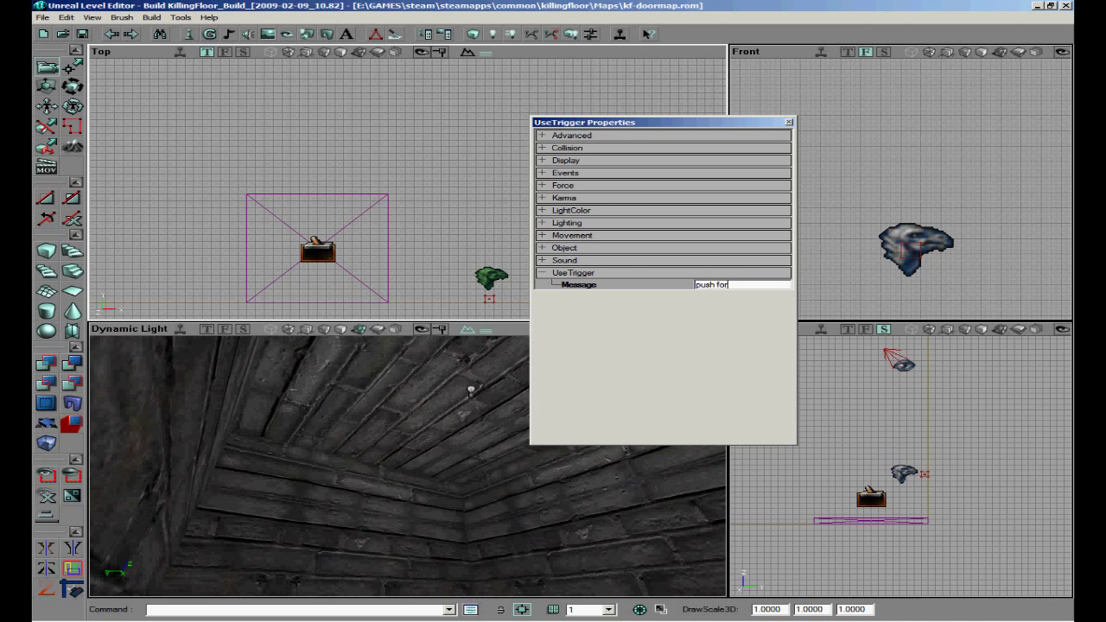
pyautogui.write('the lights')
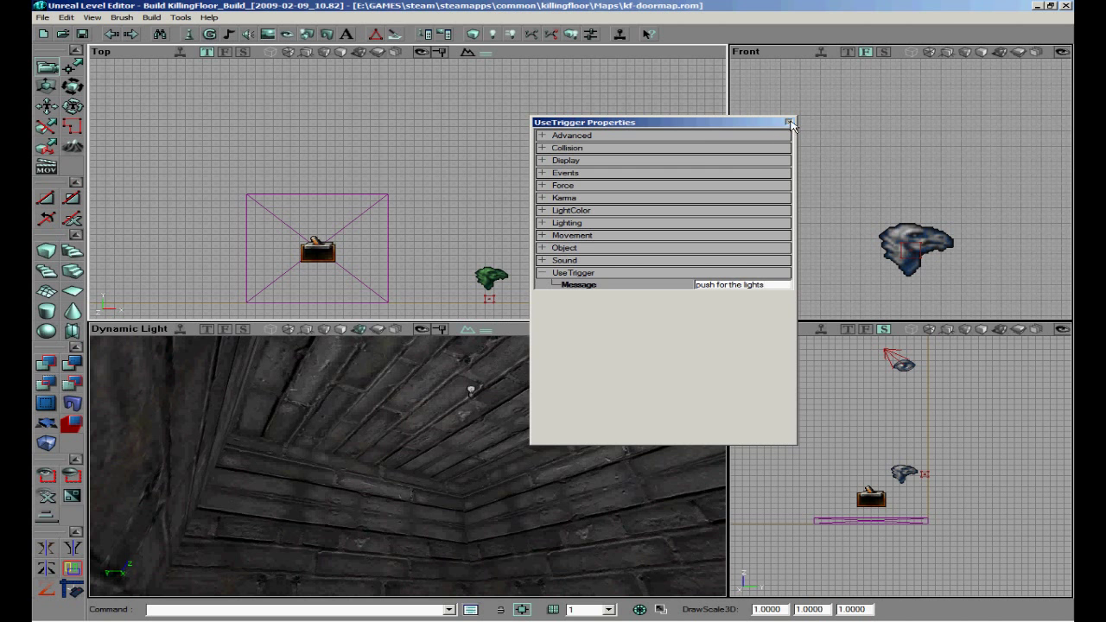
pyautogui.click(788, 121)
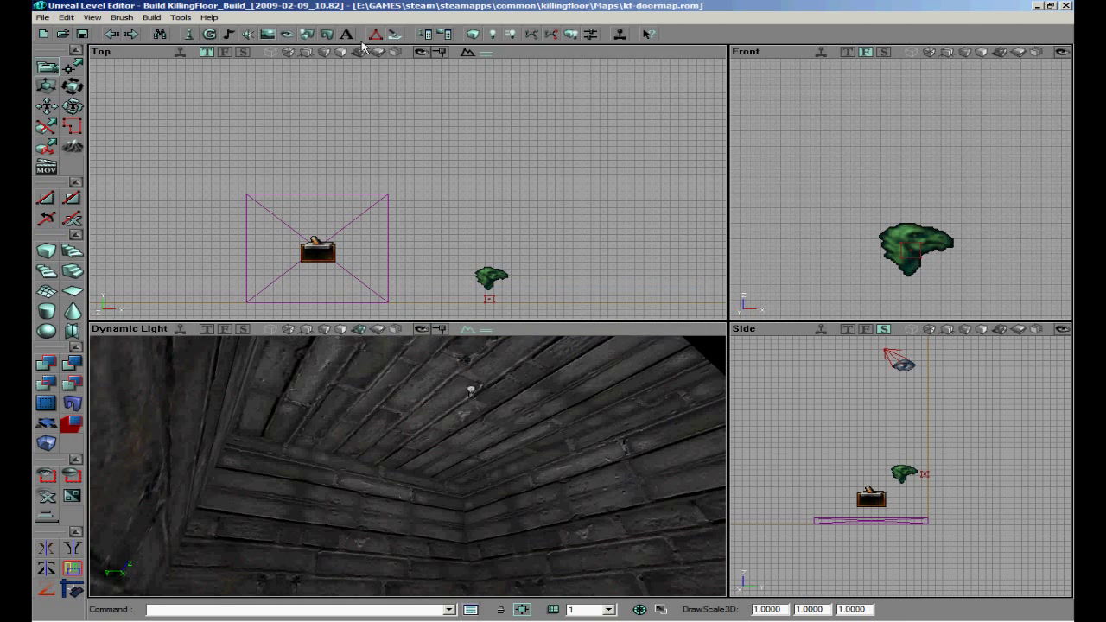
# Play the map, use the switch to see 'push for the lights', then exit the game.
pyautogui.click(152, 17)
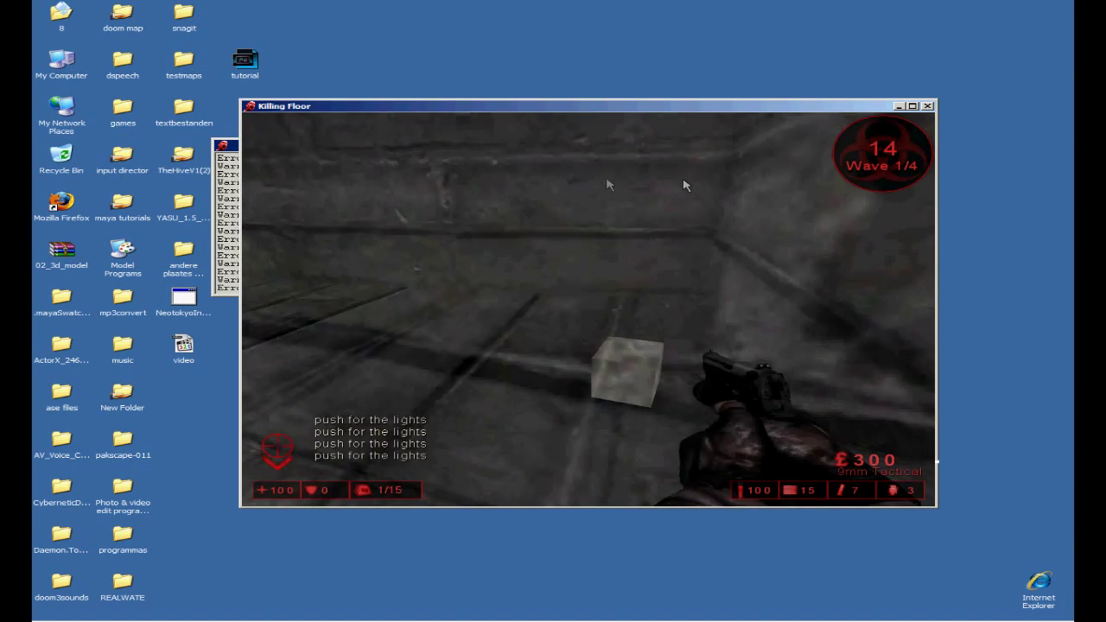
pyautogui.press('Escape')
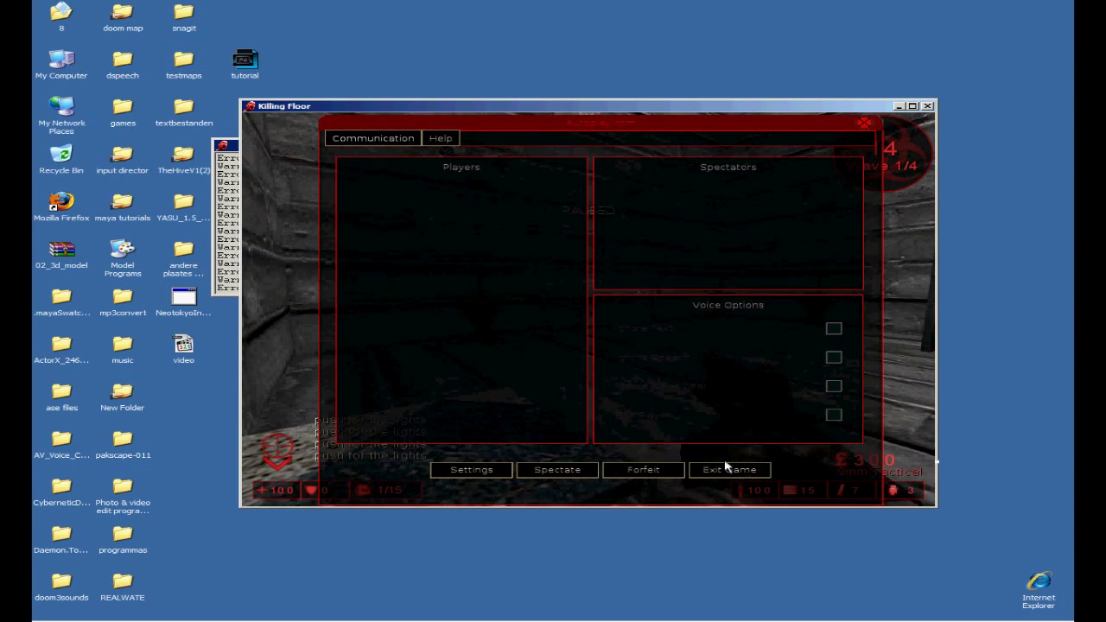
pyautogui.click(729, 470)
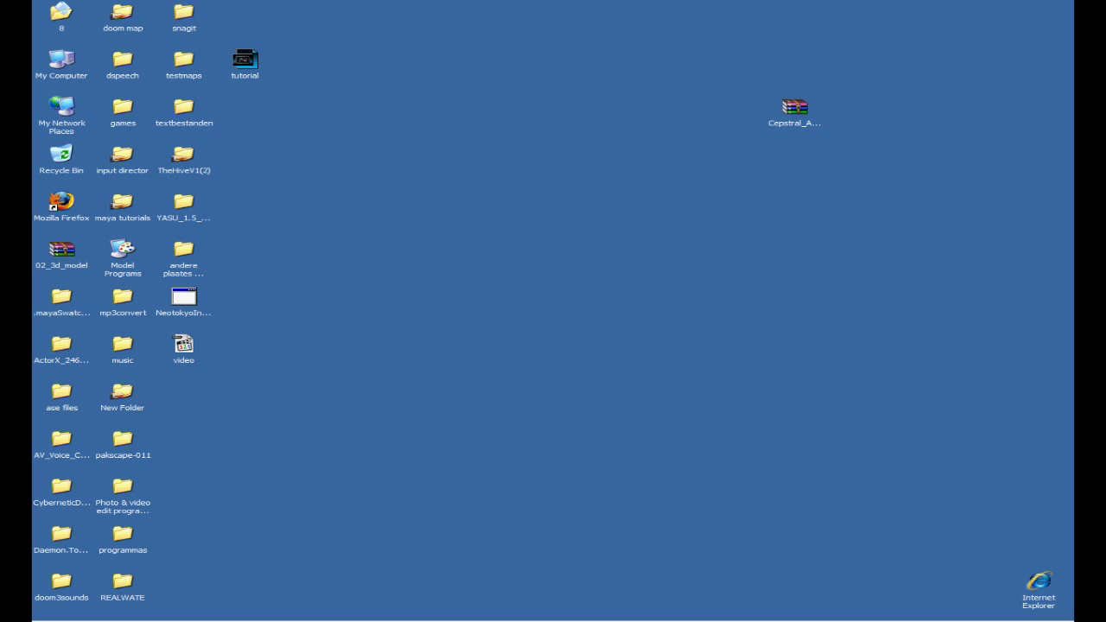